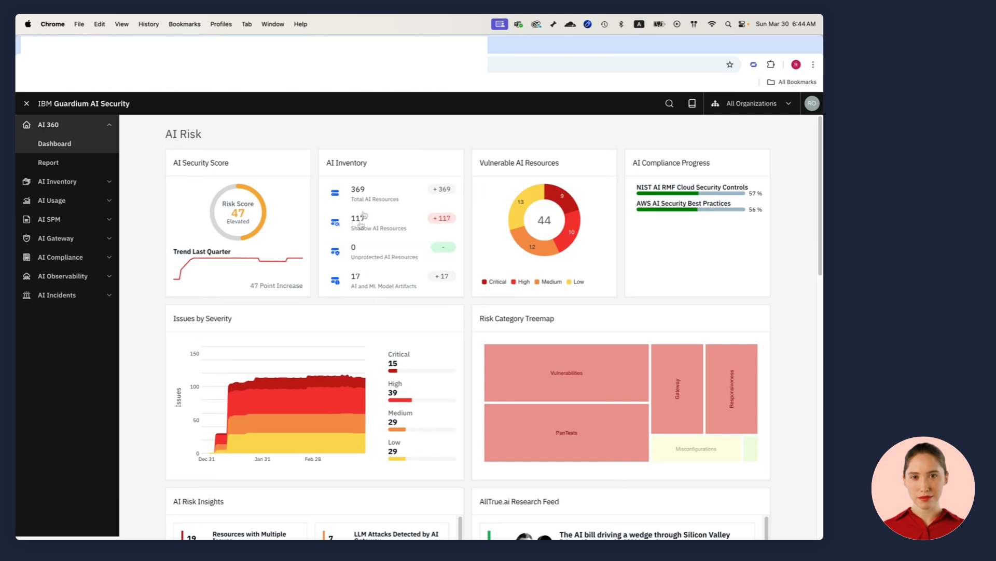
mouse_move(569, 225)
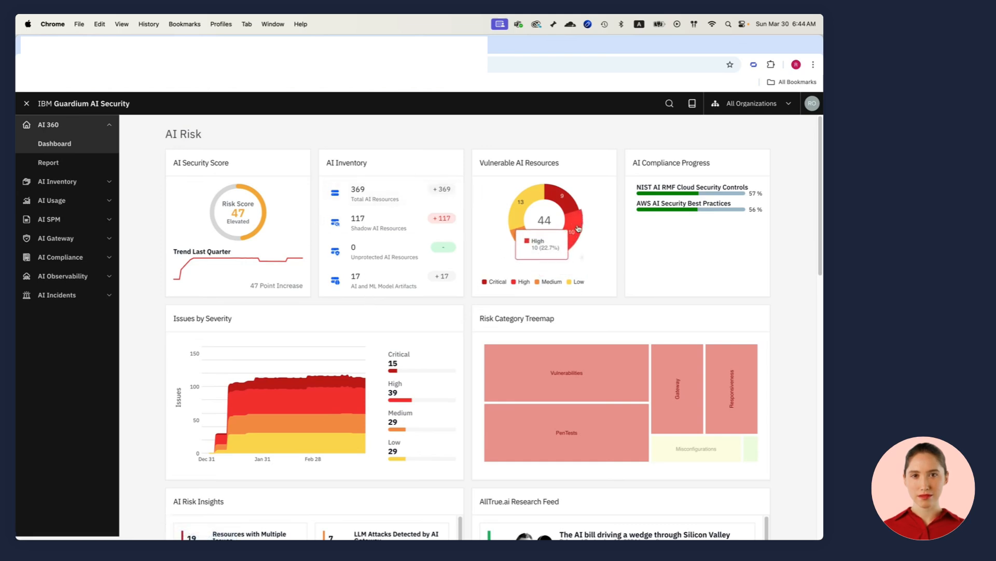
mouse_move(584, 366)
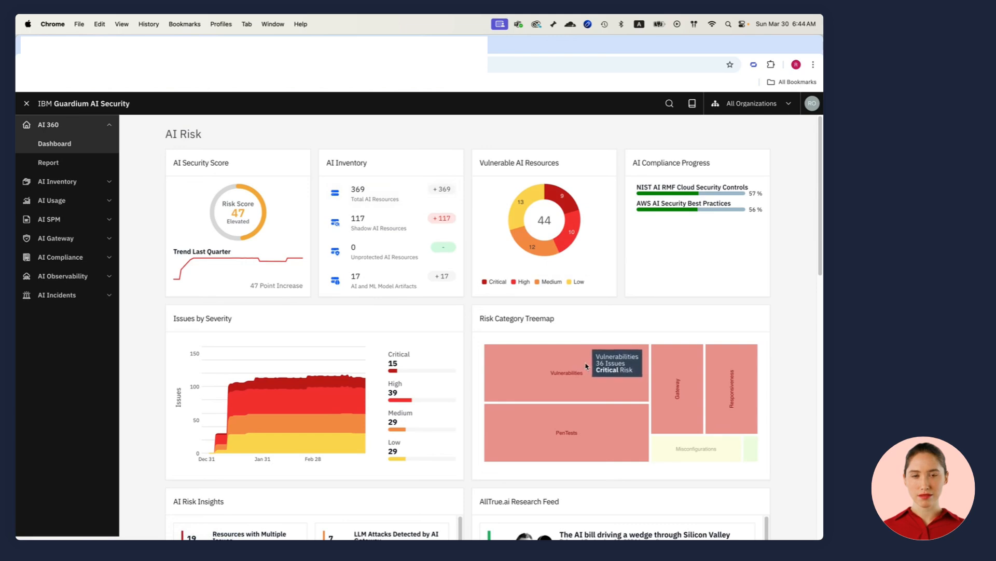
mouse_move(491, 374)
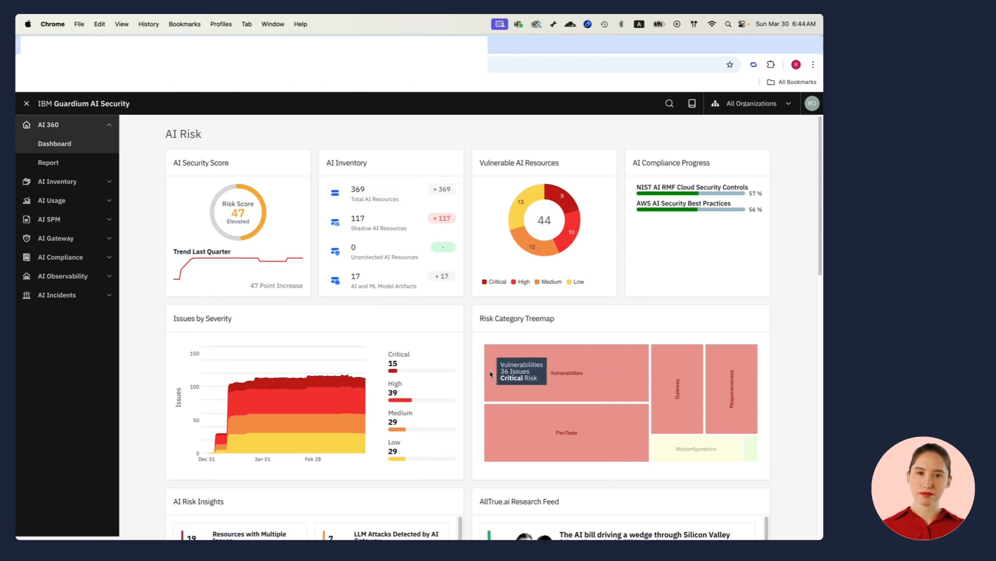
mouse_move(754, 125)
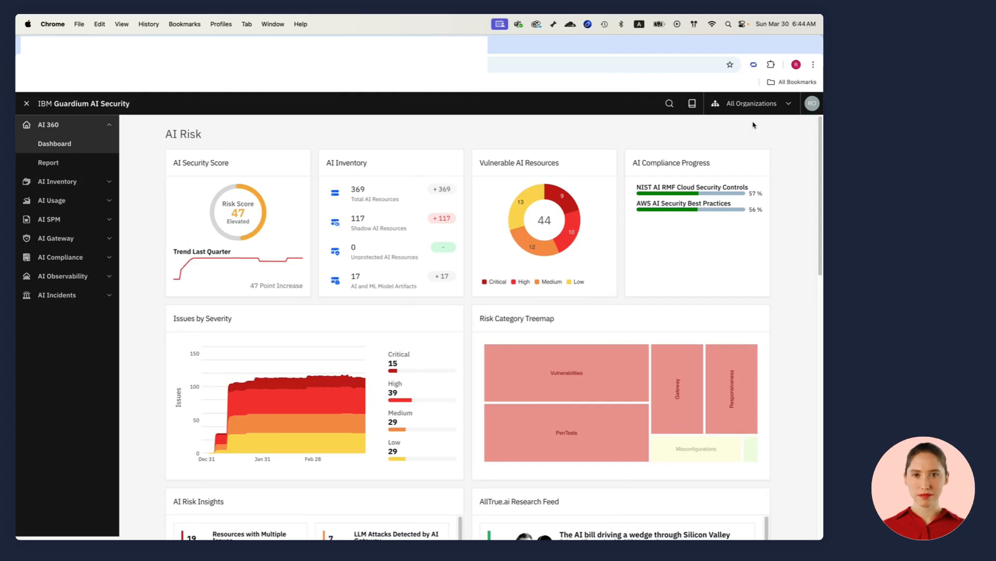
Step: Scope the dashboard to the Default Project, then return to all organizations
click(751, 103)
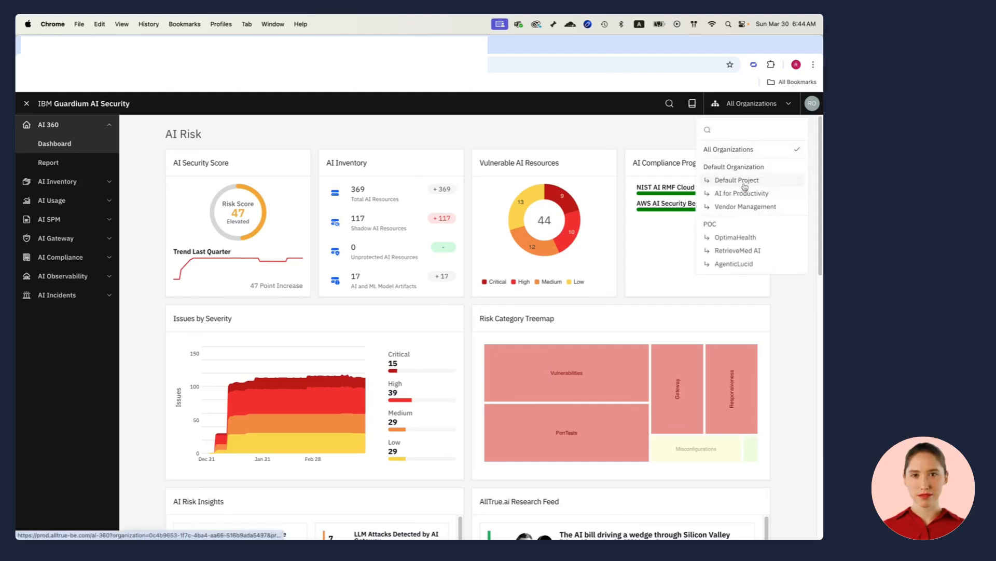
click(741, 193)
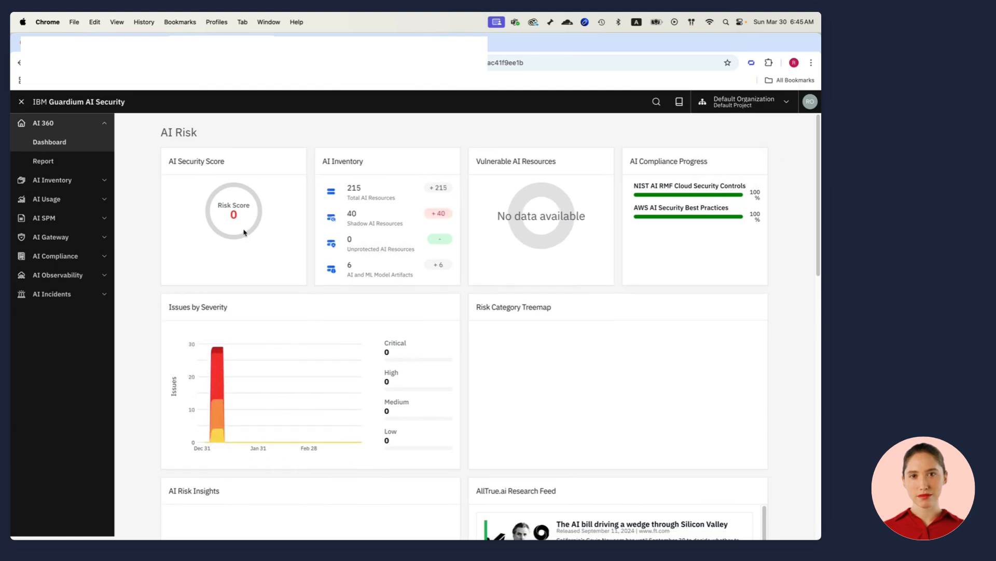
mouse_move(751, 93)
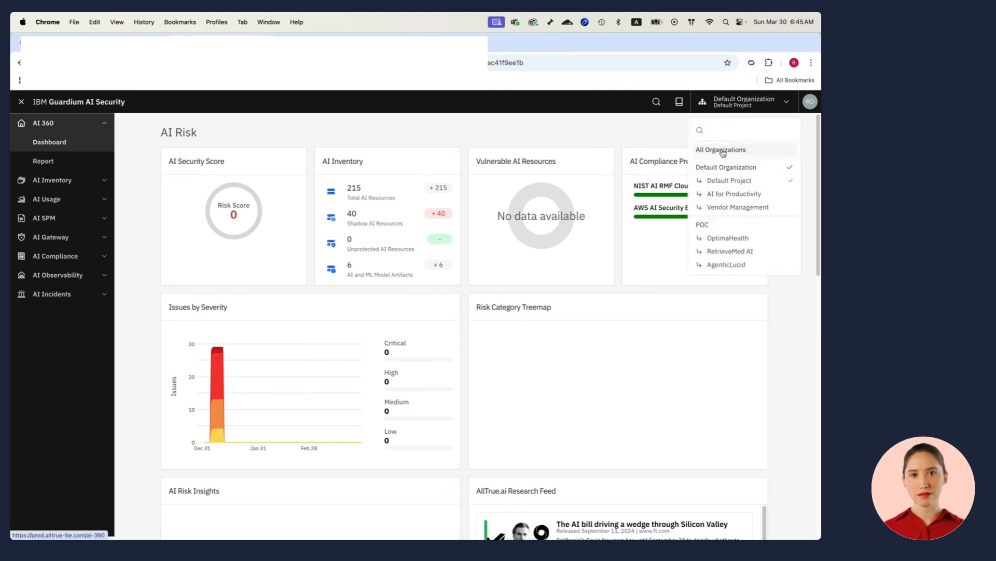
click(720, 149)
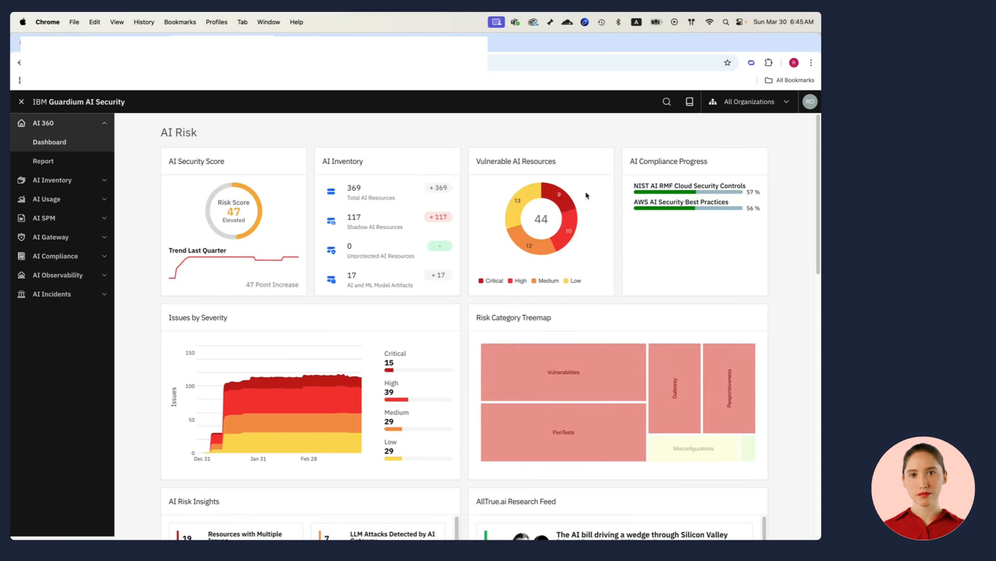
mouse_move(391, 250)
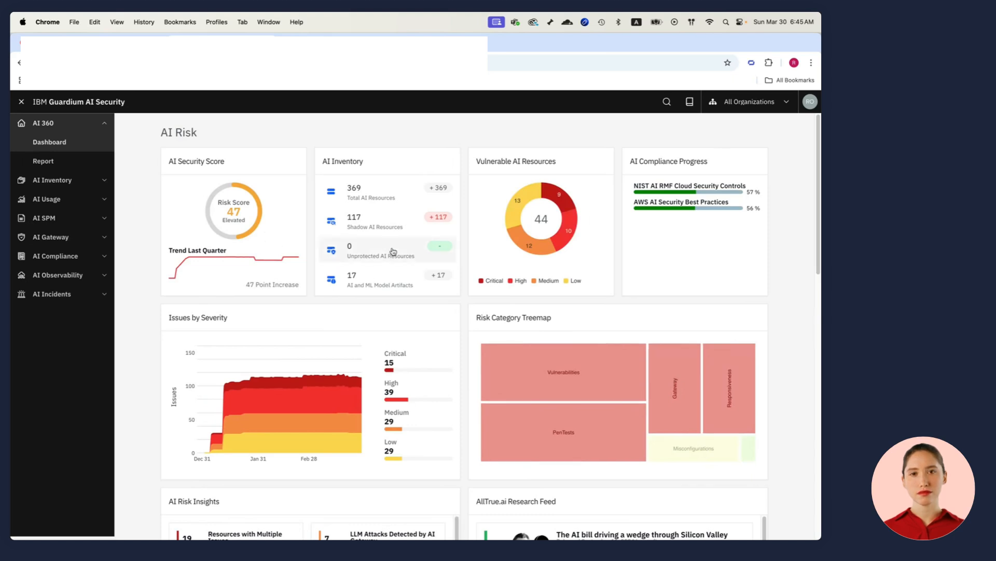
mouse_move(388, 221)
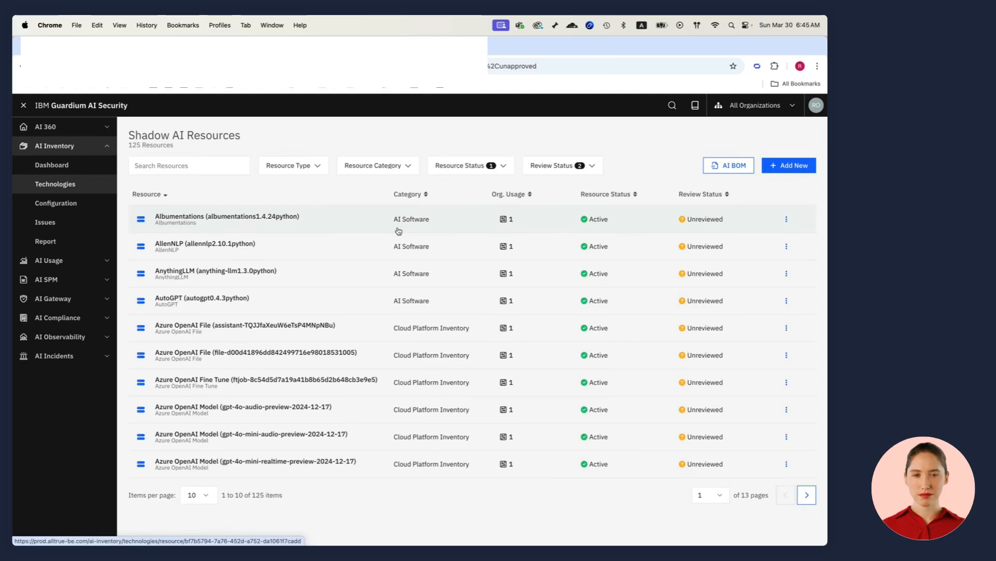
mouse_move(247, 304)
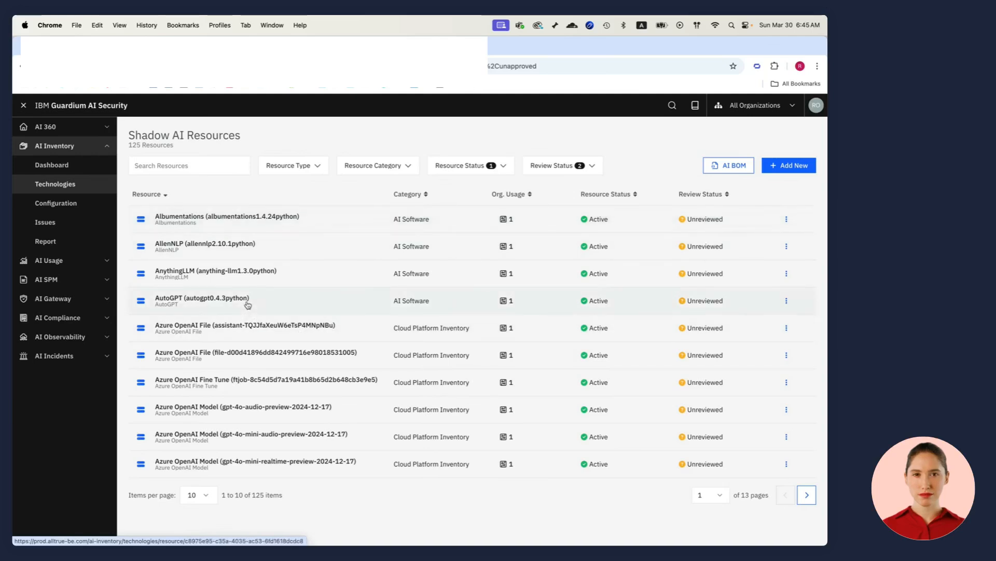
Step: Review the AutoGPT 0.4.3 resource's affected notebooks and open its single vulnerability finding
click(204, 300)
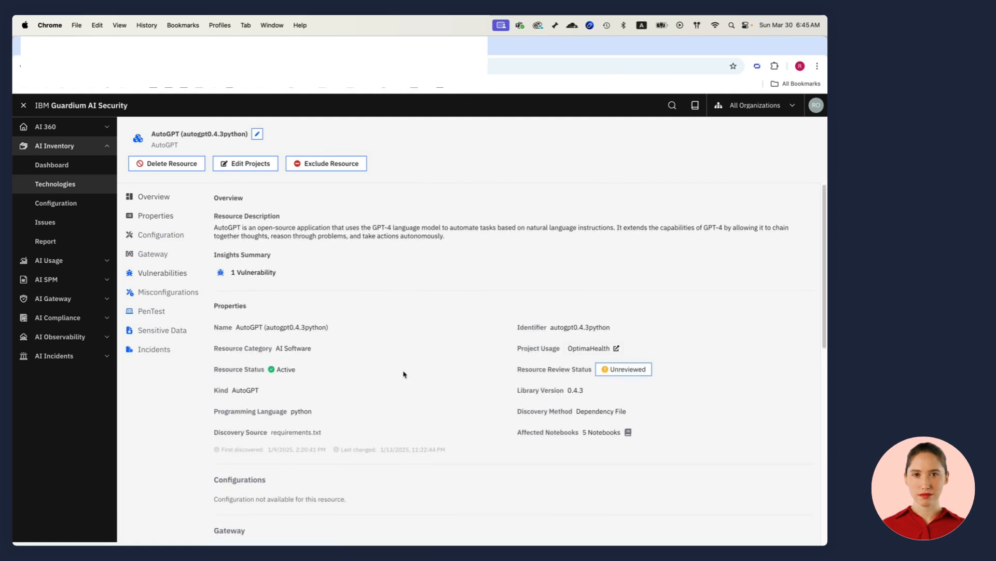
mouse_move(402, 350)
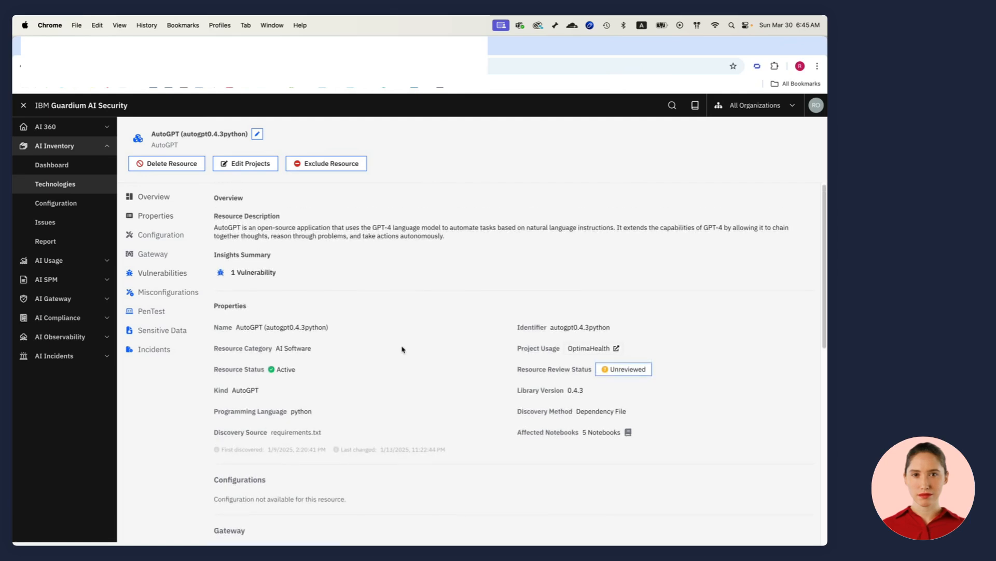
mouse_move(373, 336)
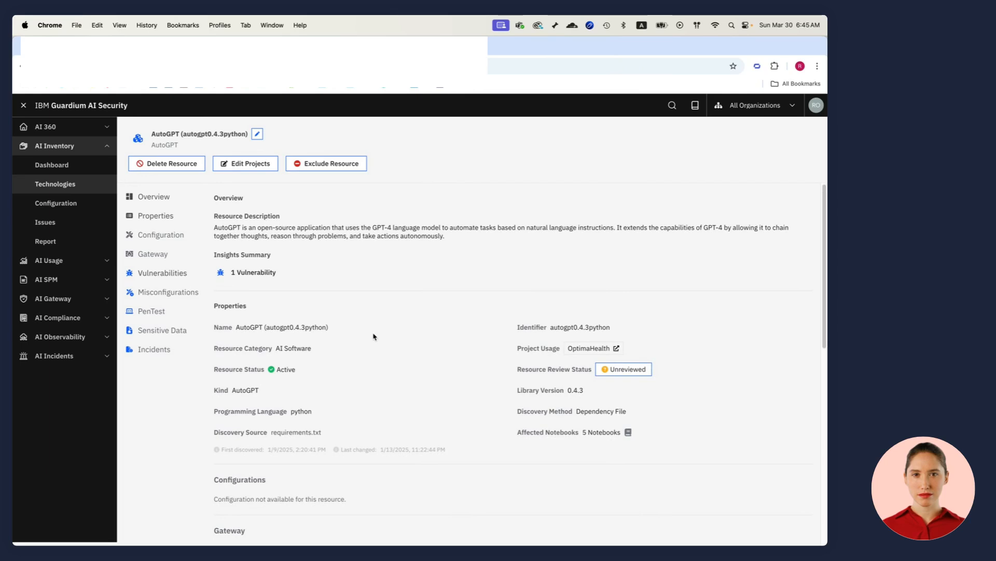
mouse_move(259, 276)
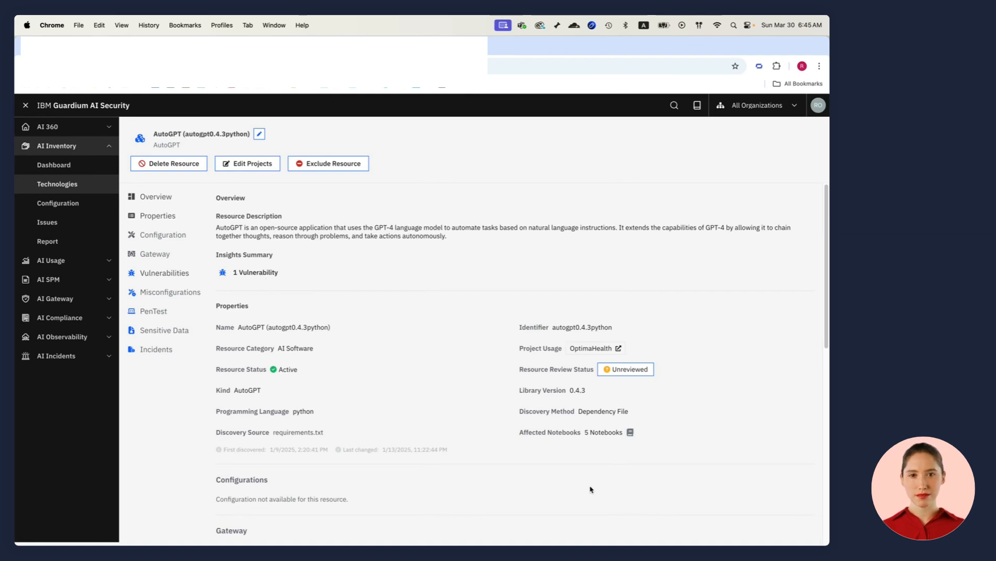
mouse_move(417, 354)
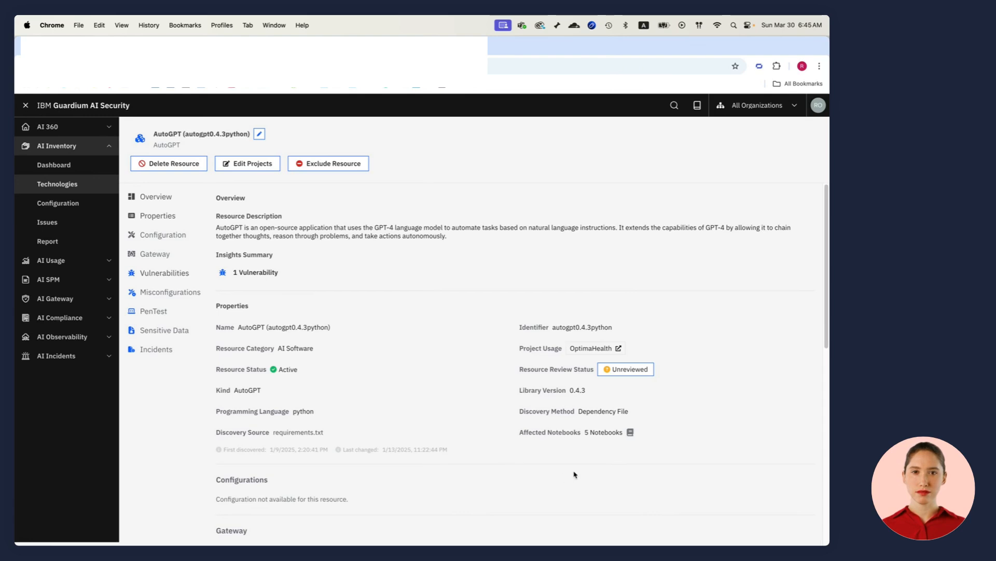
click(630, 431)
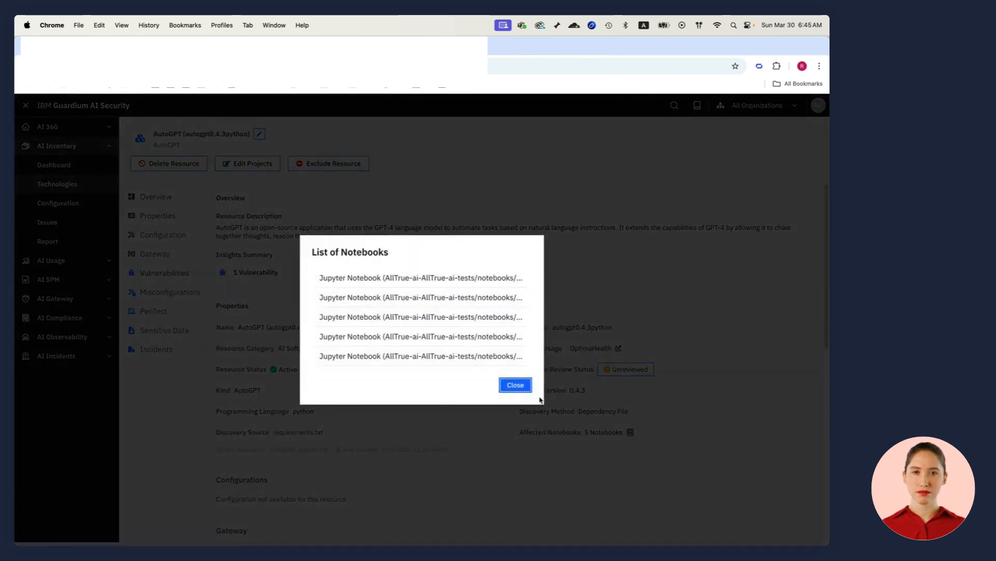
click(515, 384)
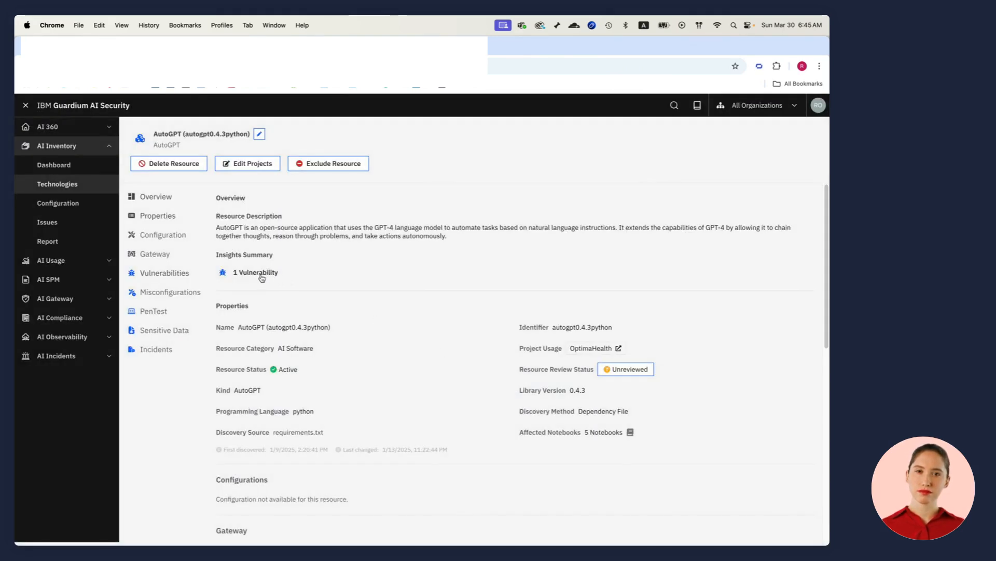
click(255, 272)
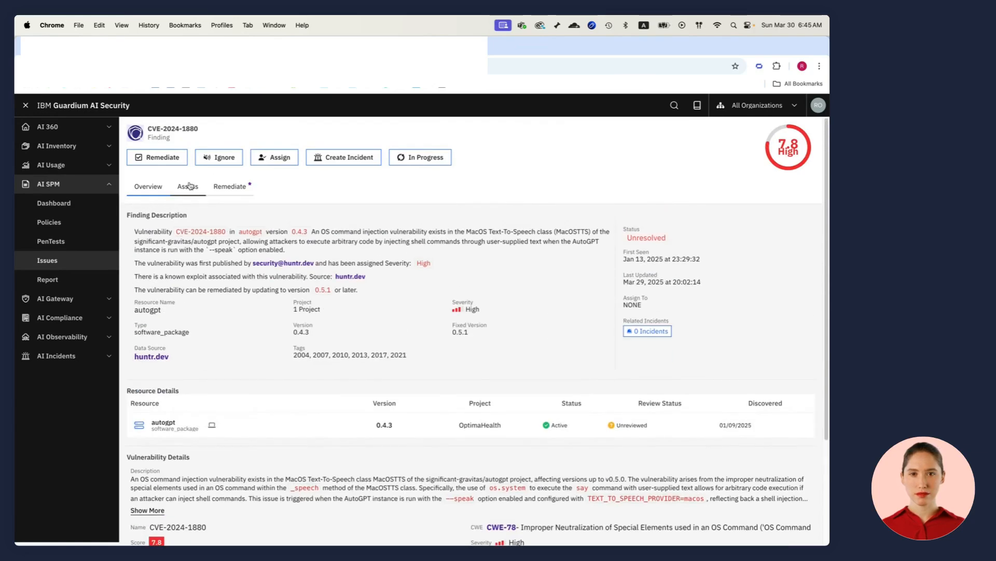
Step: Show the remediation details for CVE-2024-1880, including the open pull request and patch 0.5.1
click(229, 186)
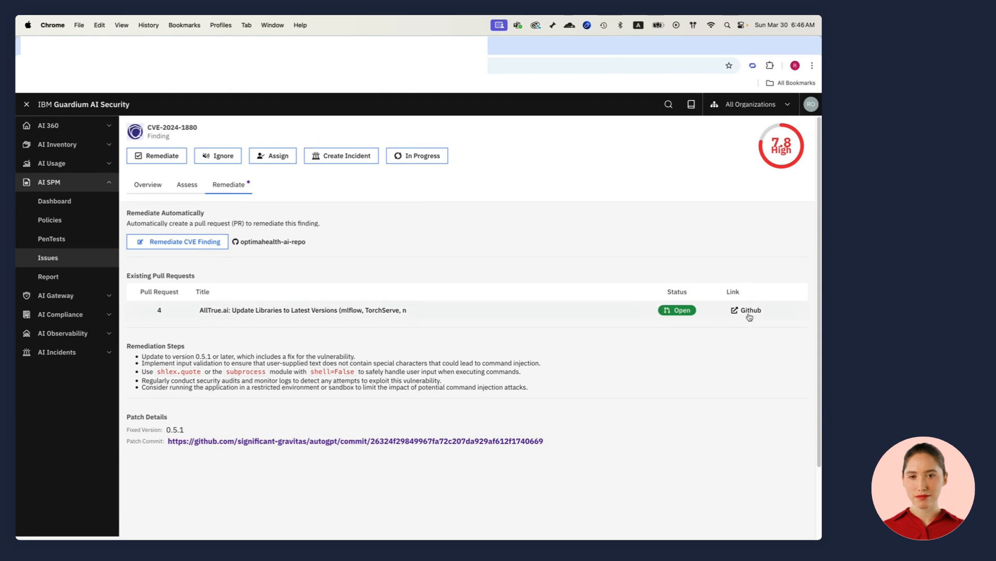
Step: View GitHub pull request #4 upgrading autogpt to 0.5.1 in optimahealth-ai-repo
click(749, 311)
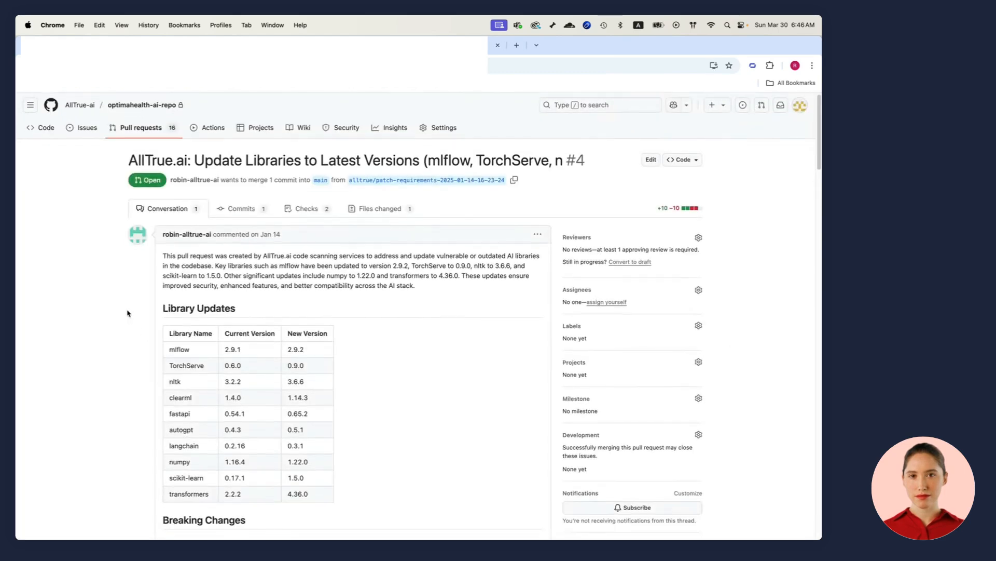
scroll(down, 3)
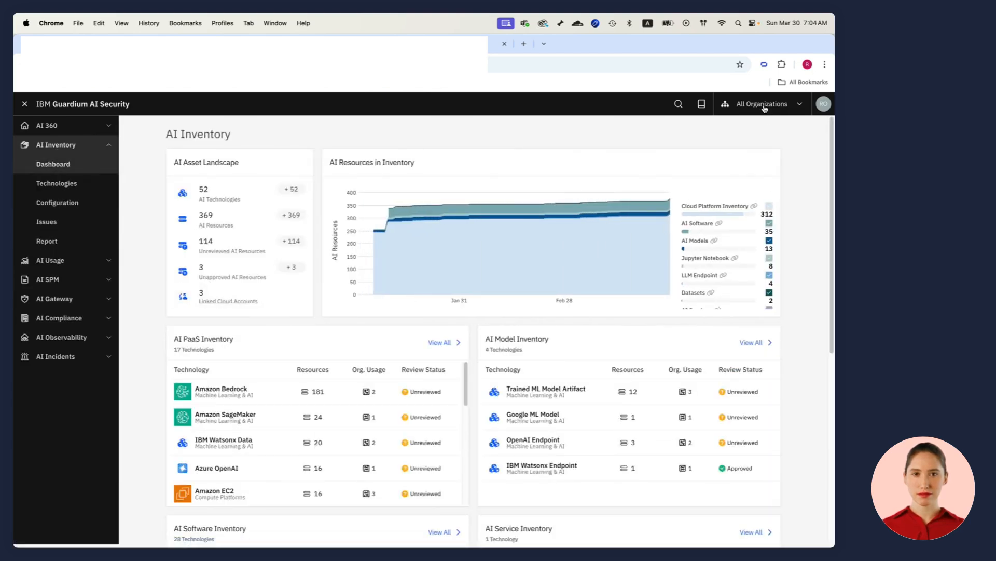
Step: Review the AI Inventory dashboard and move to the AI Technologies list
click(760, 104)
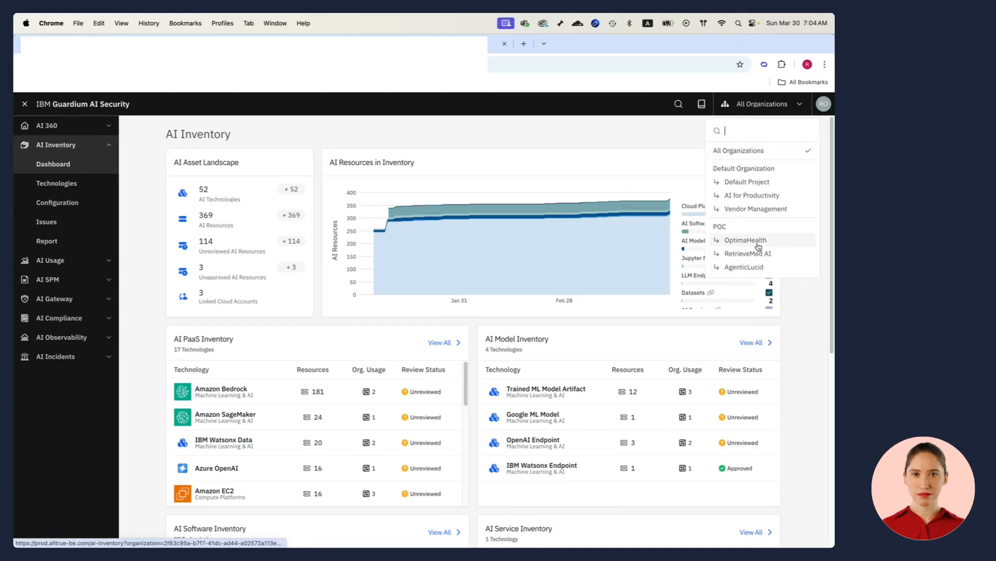
click(745, 240)
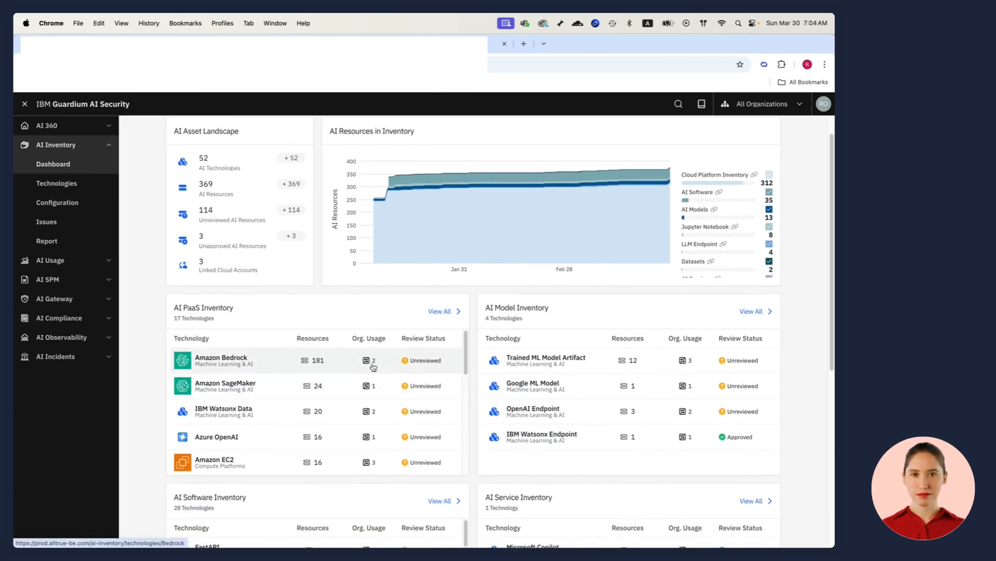
scroll(down, 3)
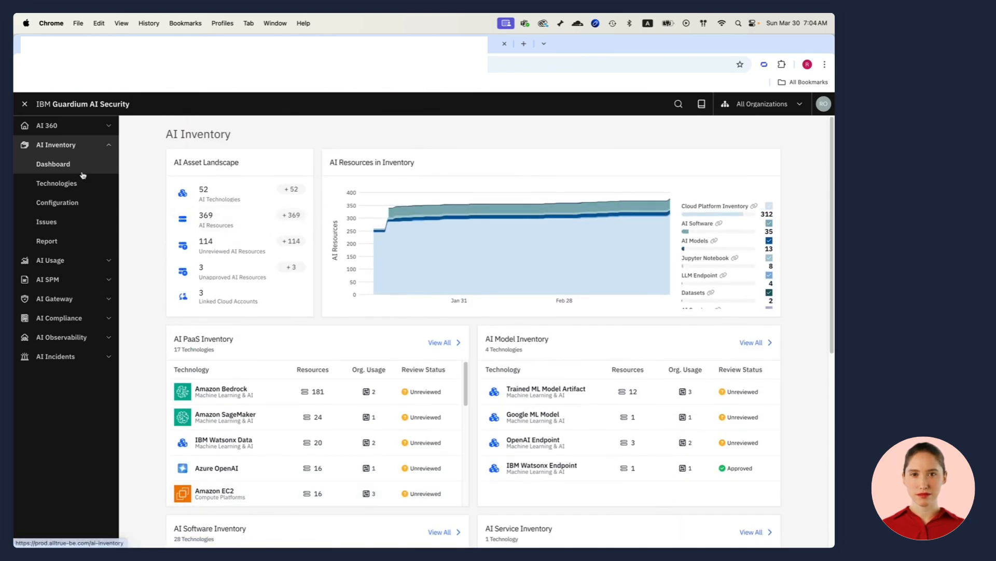
click(56, 183)
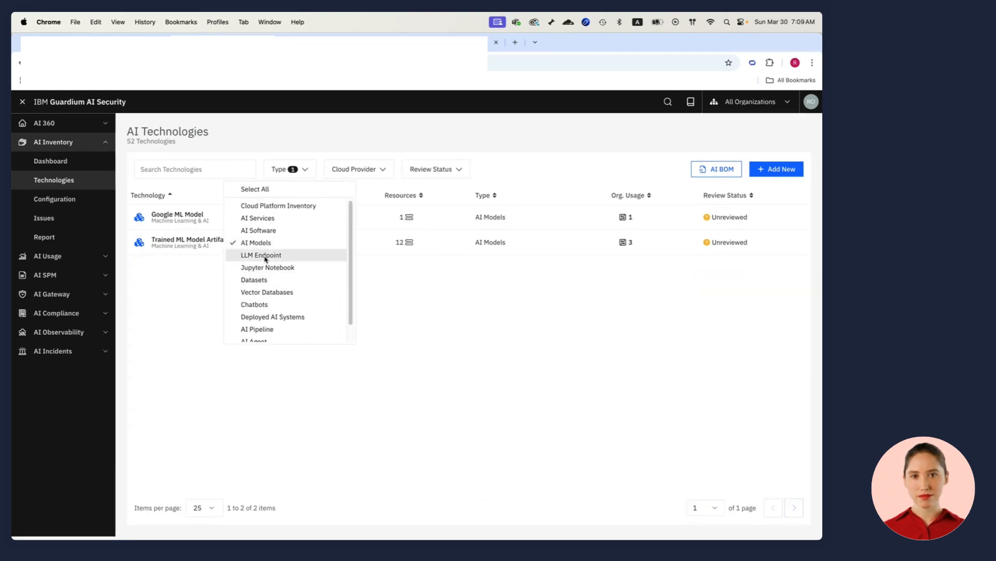
Step: Add LLM Endpoint to the type filter and review the Google T5-Efficient-tiny model's details
click(261, 255)
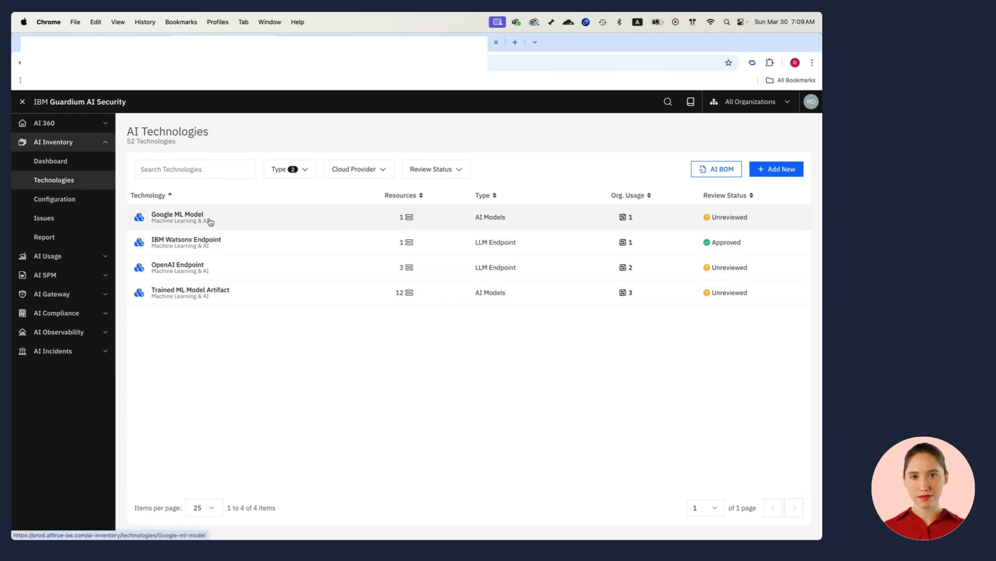
click(178, 217)
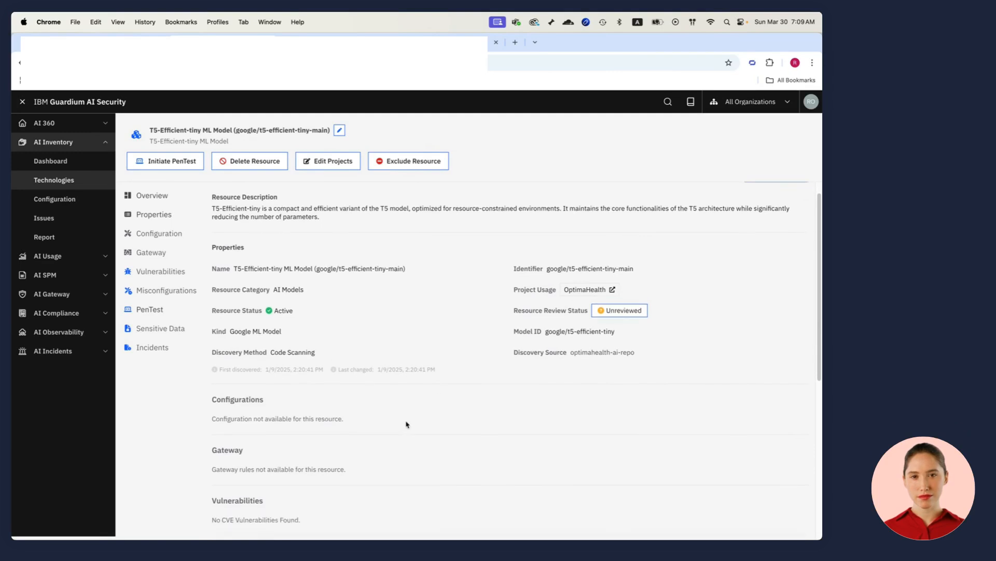
scroll(down, 3)
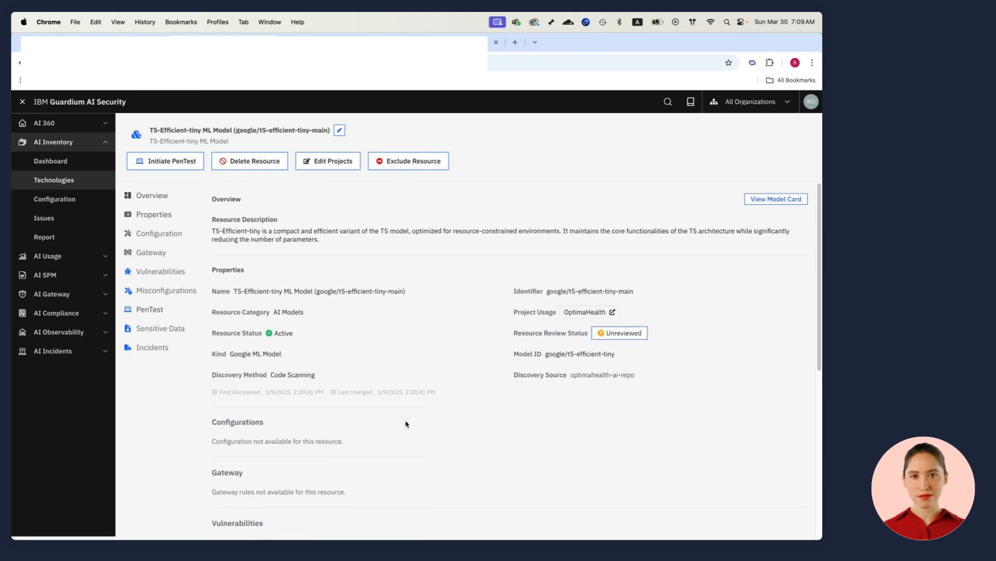
click(775, 200)
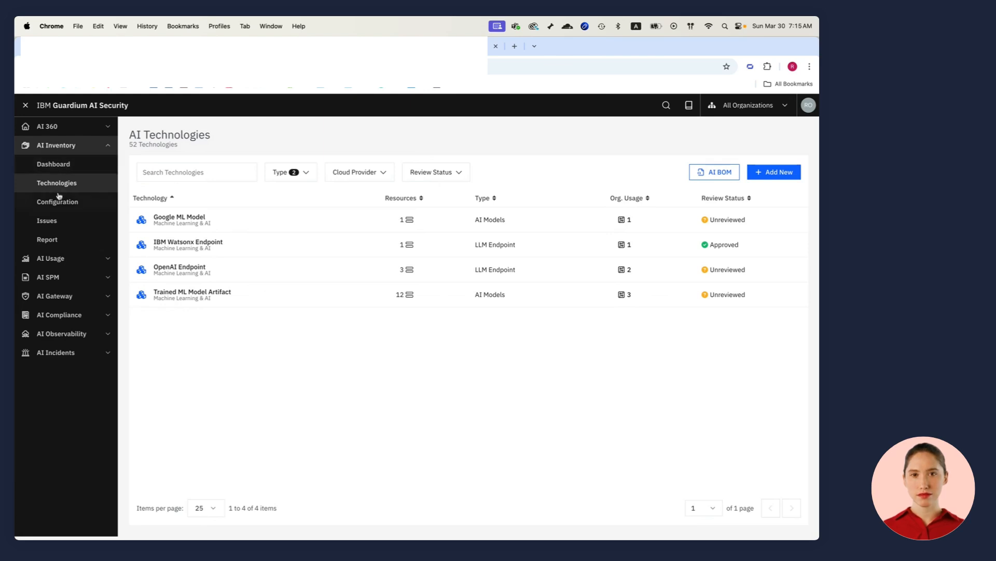
Step: Review the three linked cloud accounts and two code-scanning repositories in Discovery Configuration
click(57, 202)
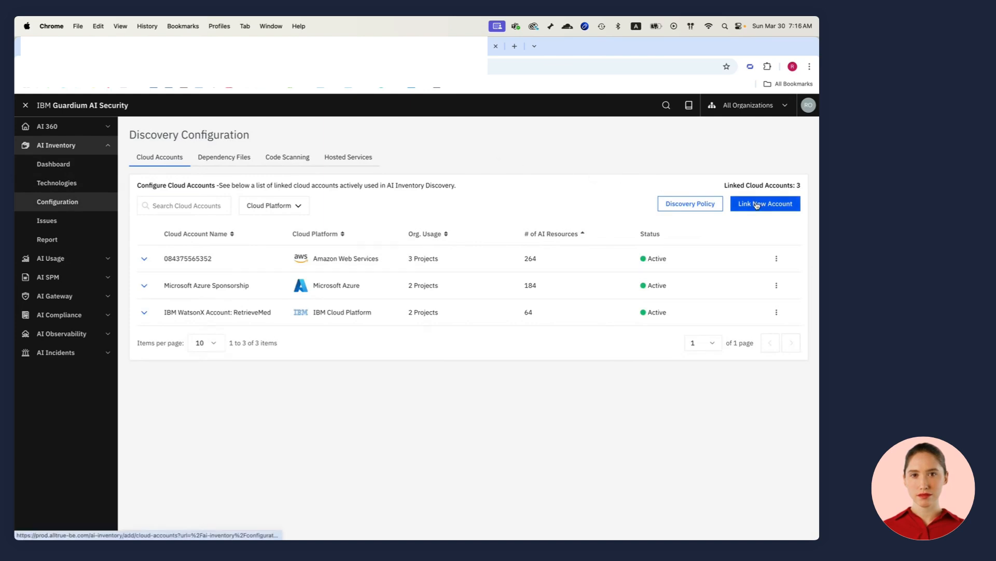
click(765, 203)
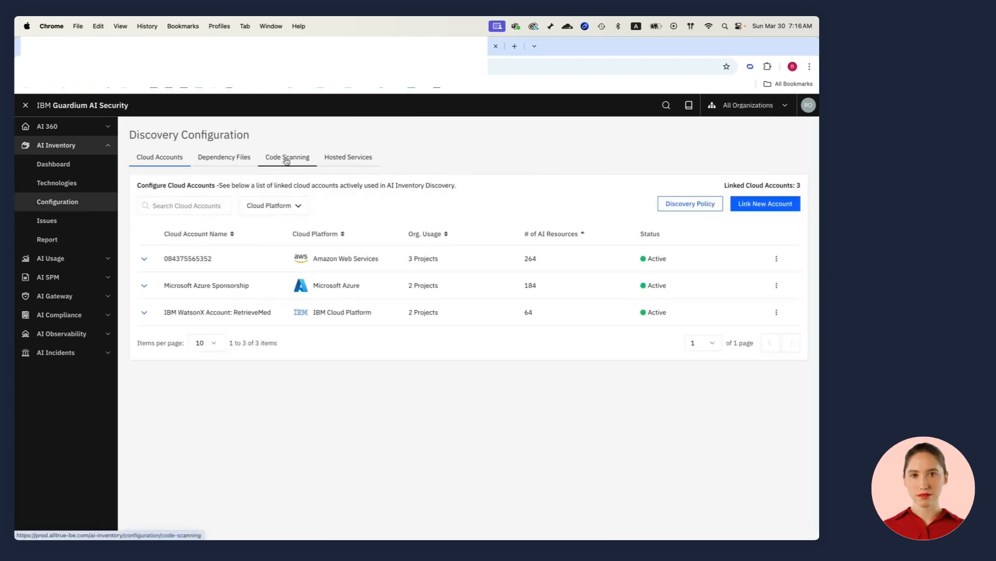
click(287, 157)
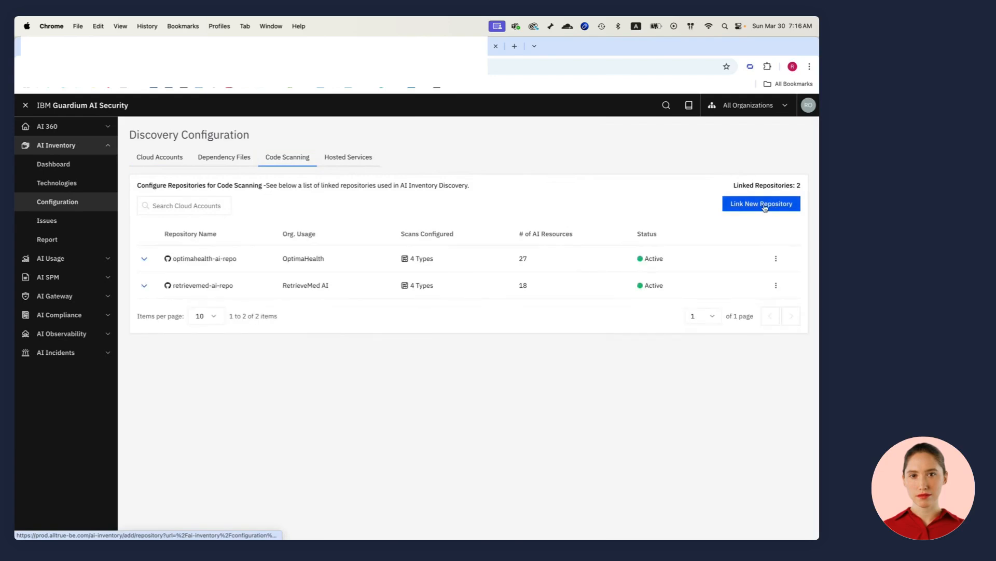
click(760, 203)
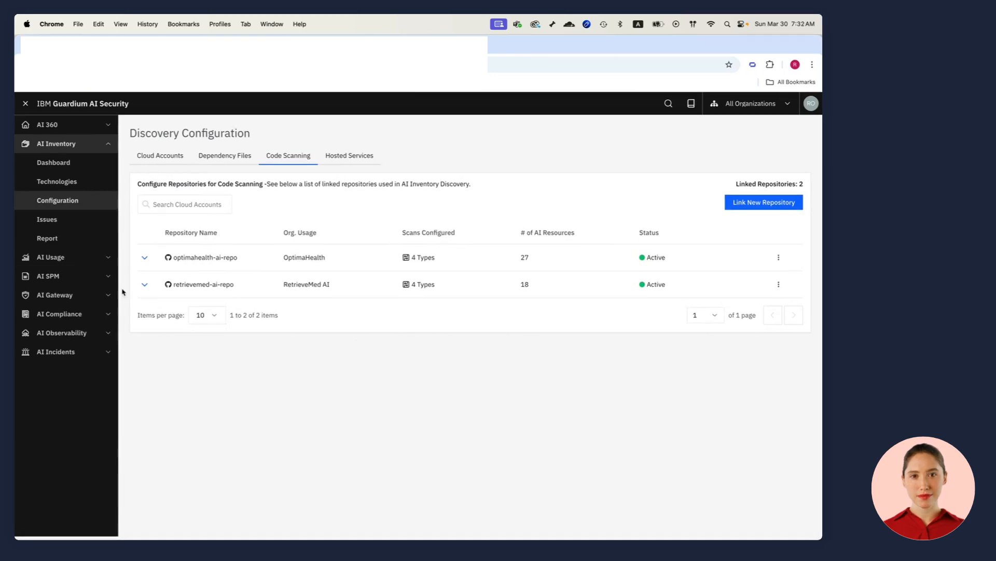
Step: Review the AI security posture management dashboard
click(48, 181)
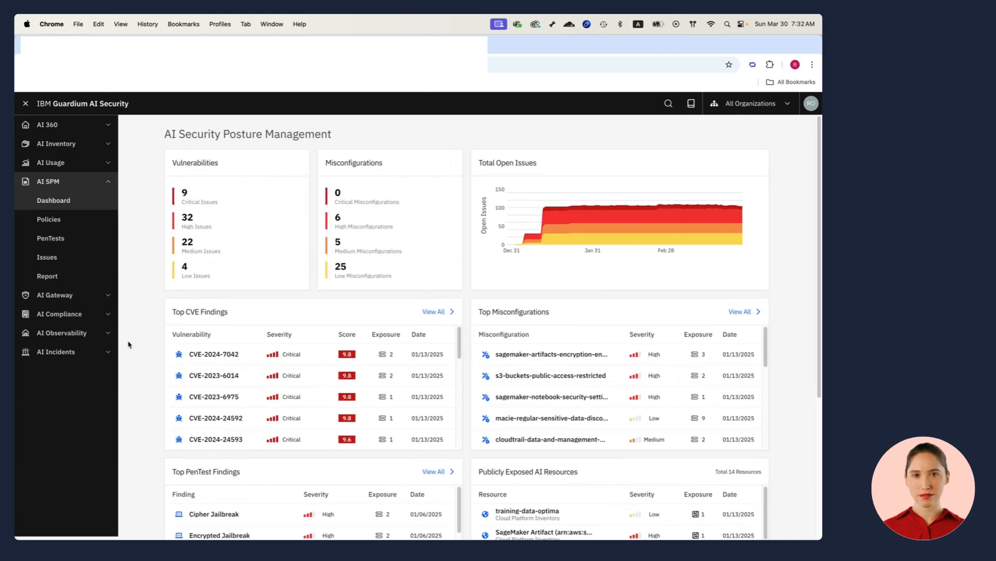
scroll(down, 3)
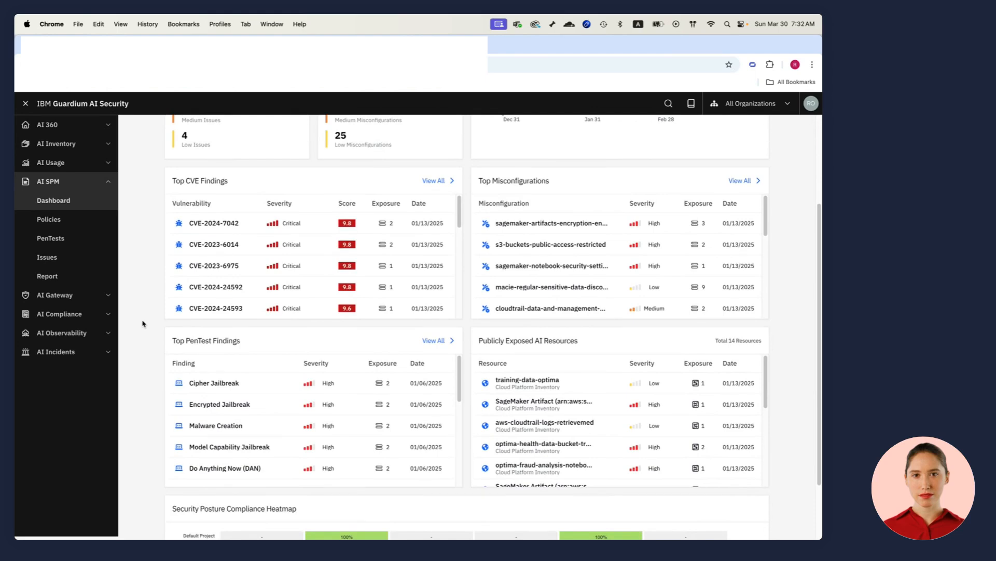
scroll(down, 3)
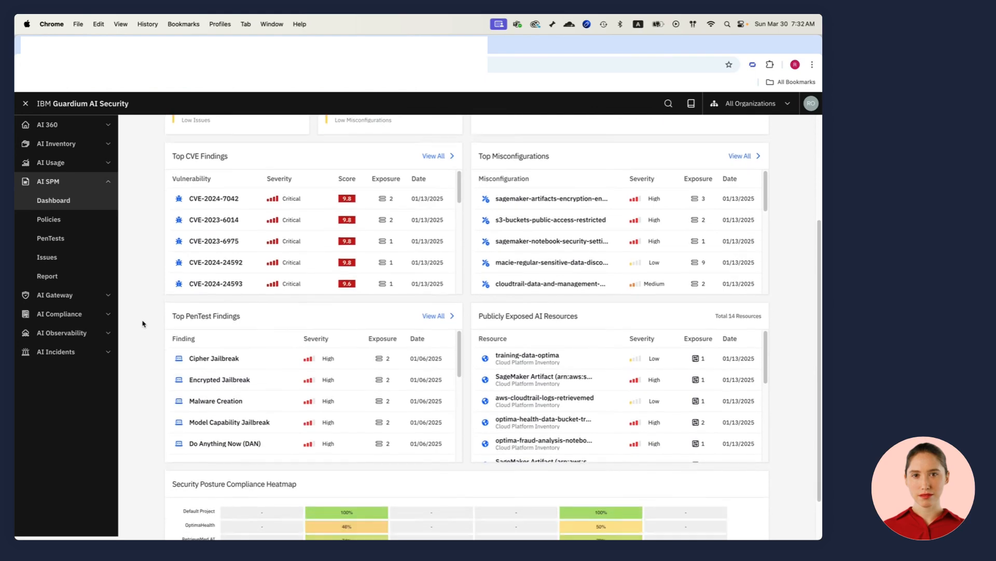
scroll(down, 3)
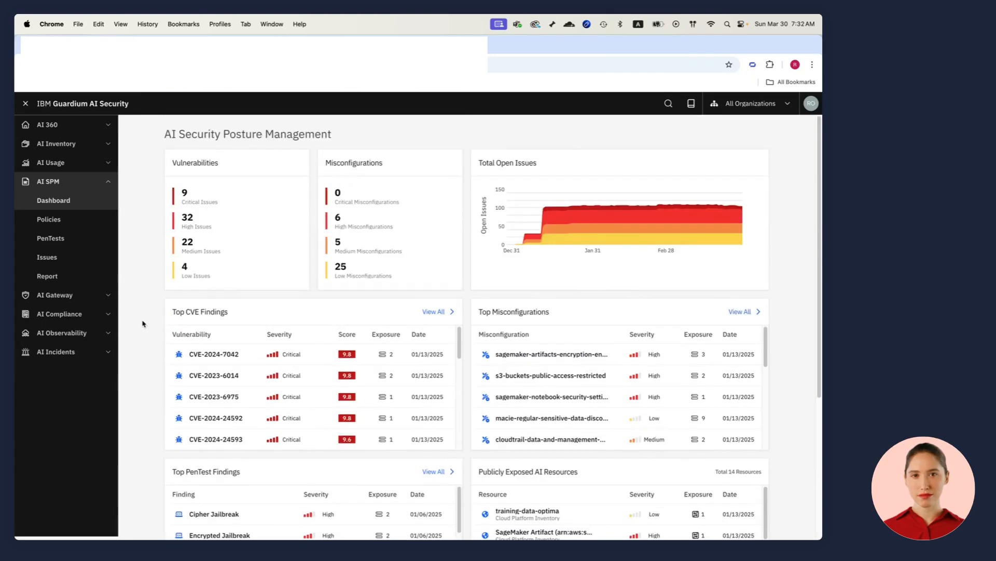
Step: Show the Jupyter notebook posture policies, then move to the penetration testing results
click(48, 219)
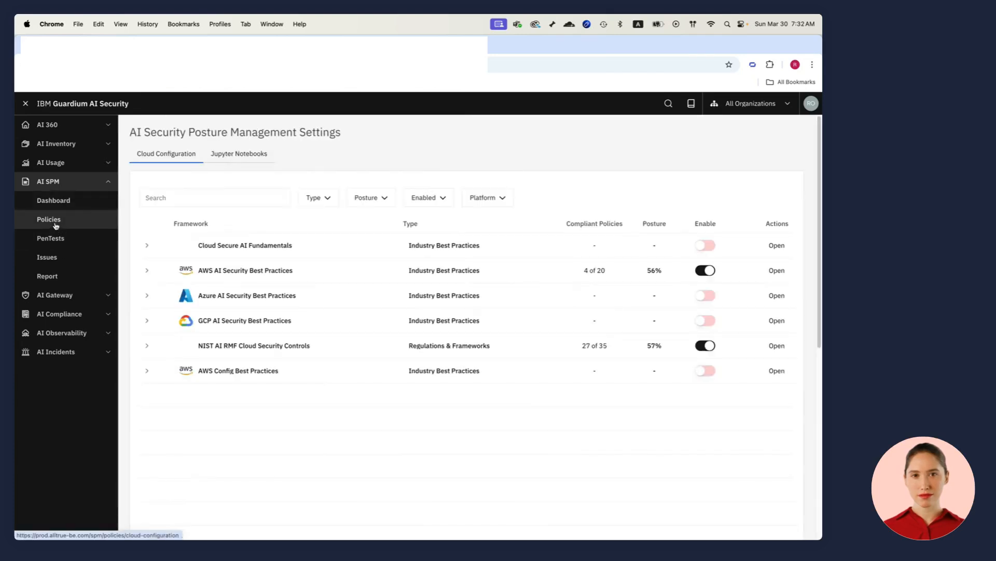
click(239, 154)
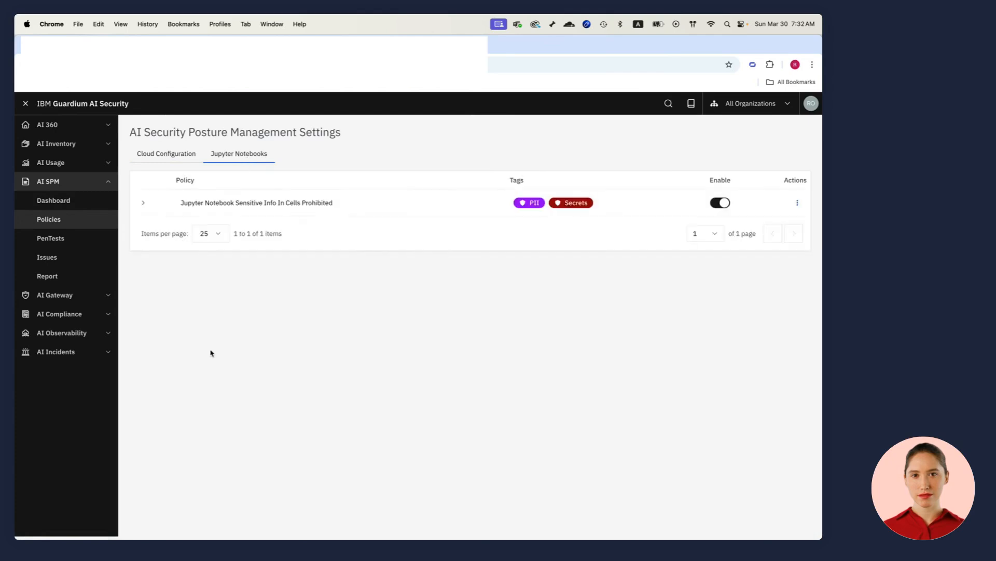
mouse_move(203, 338)
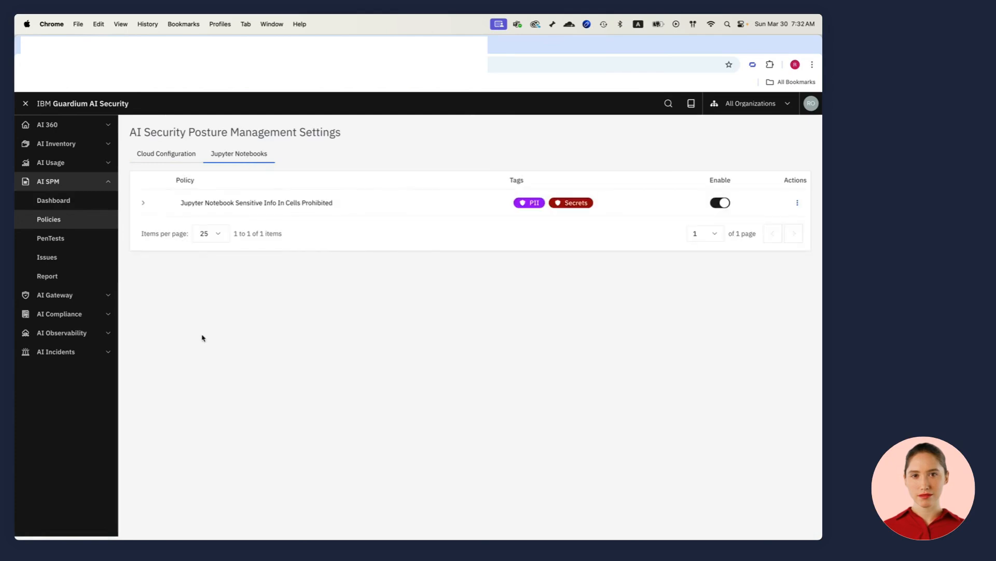
mouse_move(113, 250)
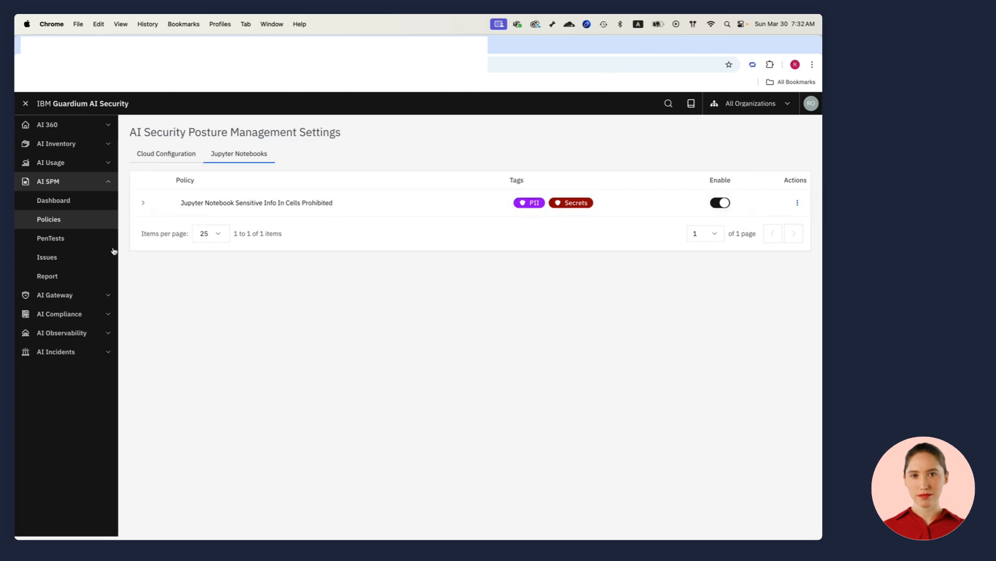
click(49, 237)
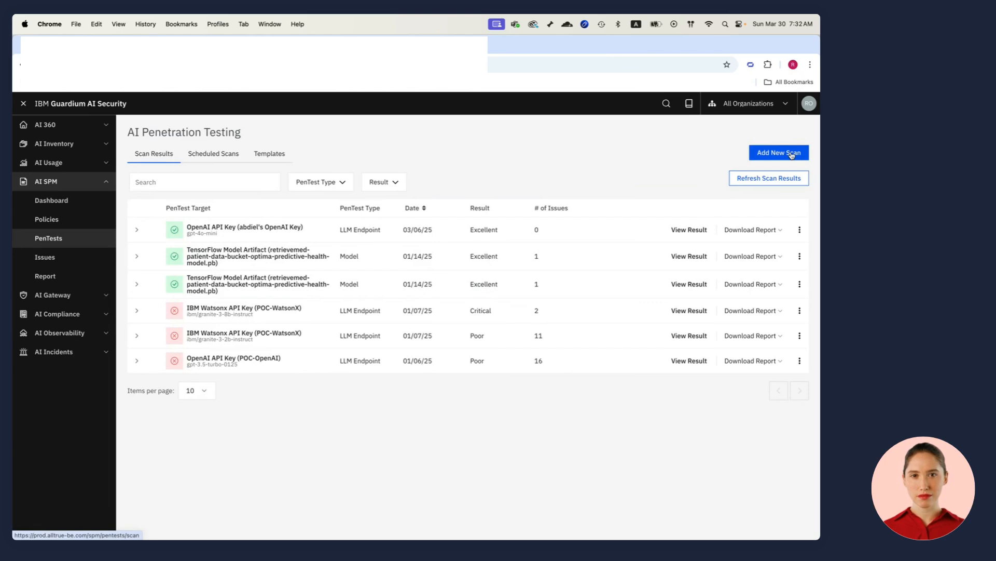
Step: Set up a new pentest scan with chosen tests on the POC-WatsonX endpoint and preview a new scanner template
click(777, 152)
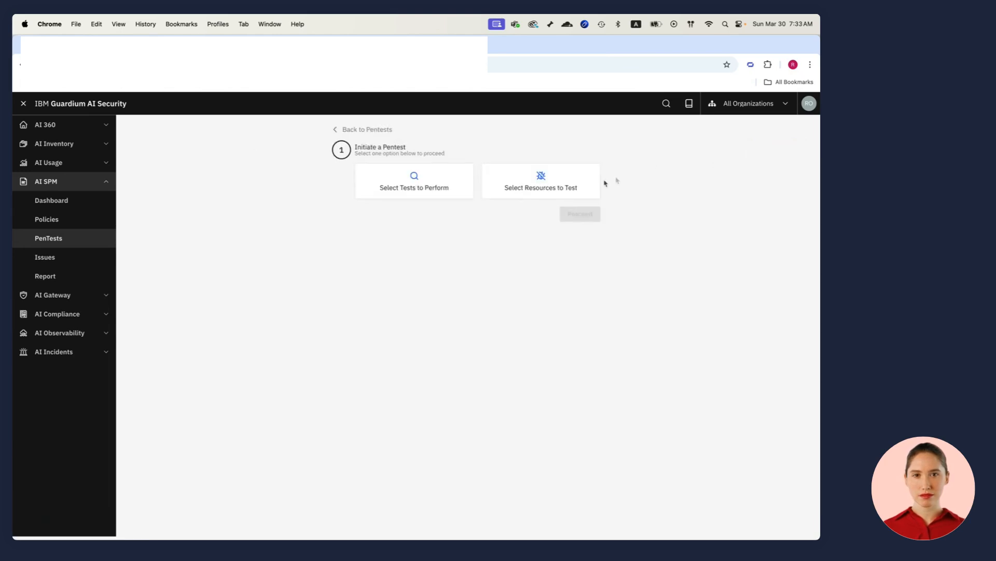
click(414, 181)
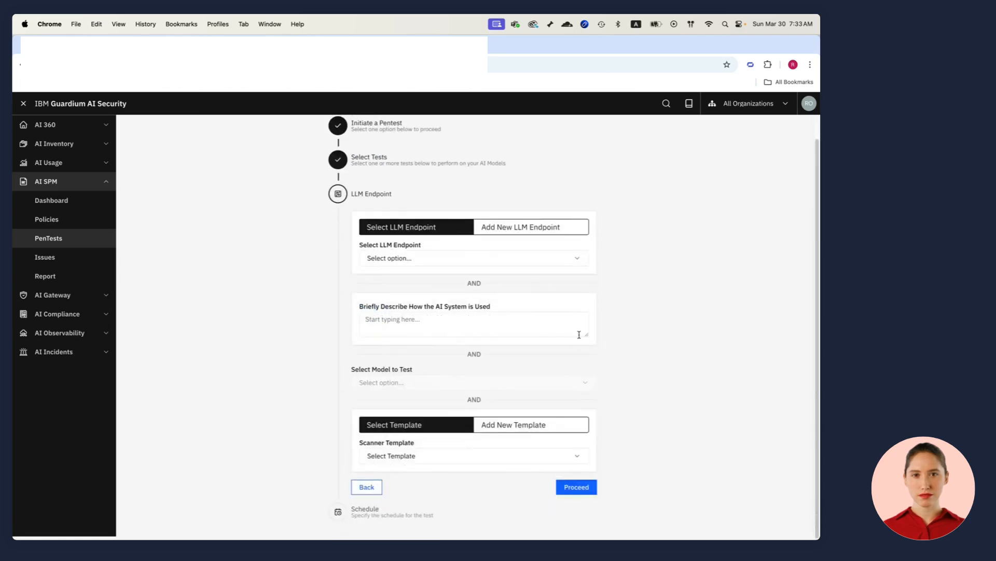
click(474, 258)
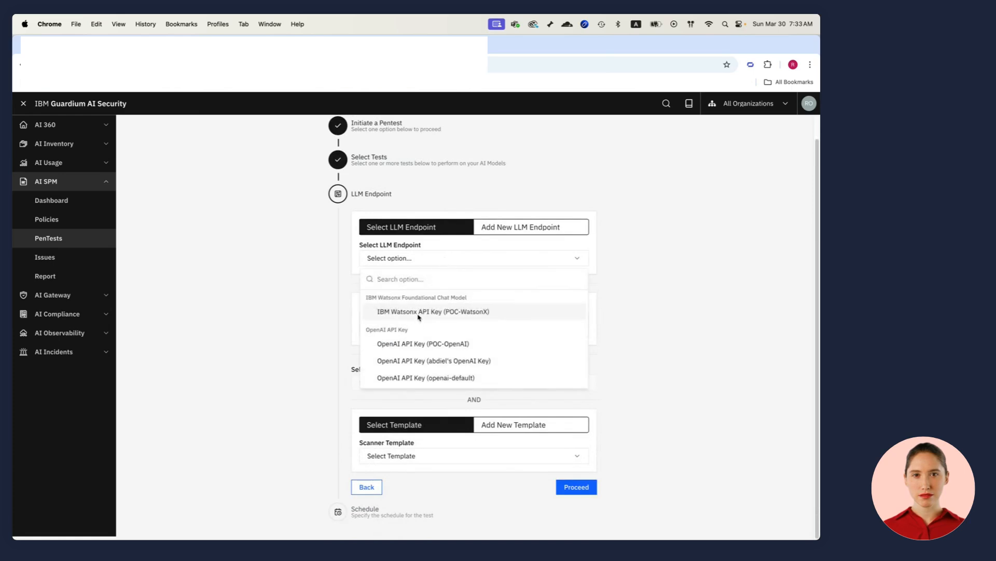
click(434, 310)
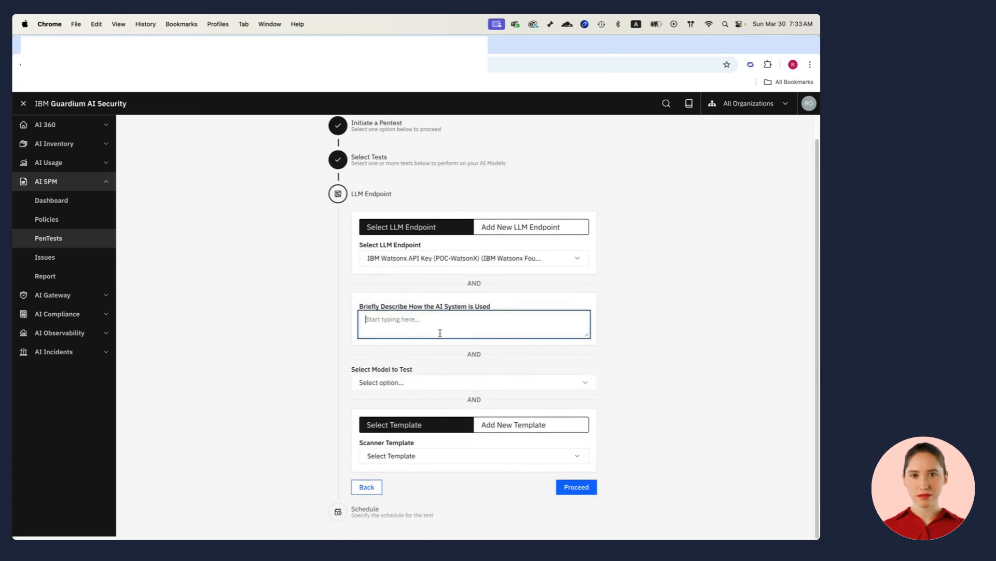
click(530, 424)
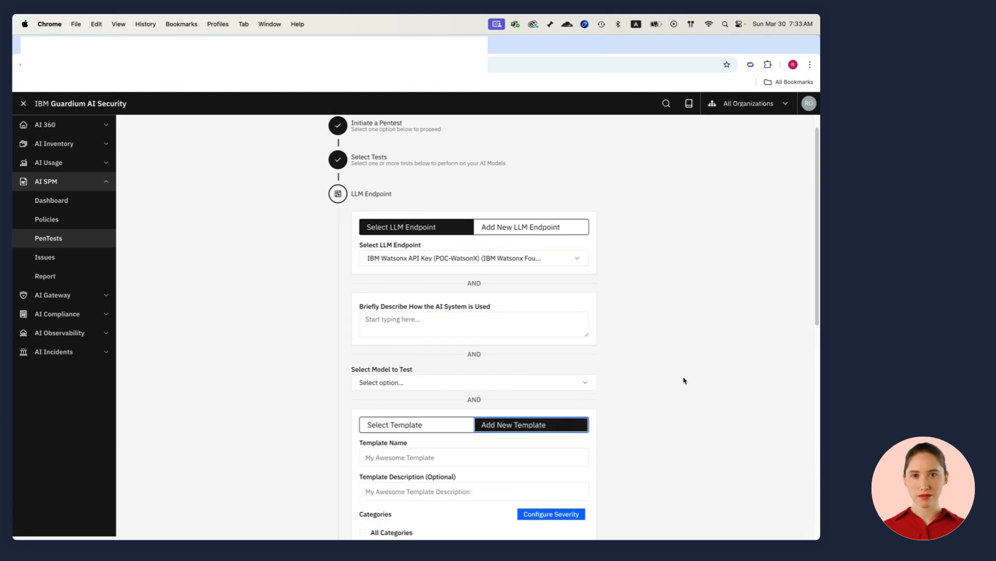
scroll(down, 3)
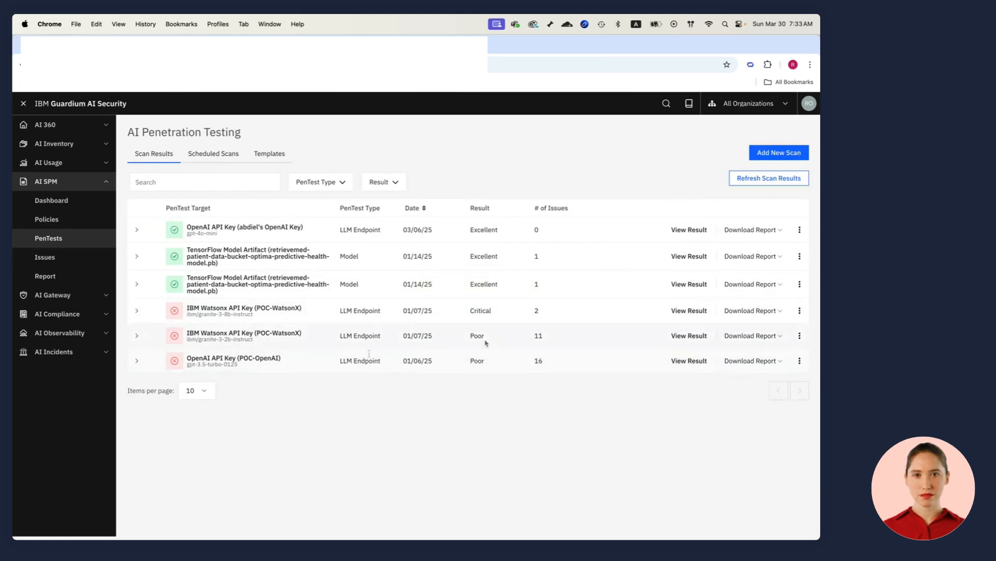
Step: Review the POC-OpenAI pentest result rated Poor with 35% failed cases, then move to the AI Gateway dashboard
click(775, 360)
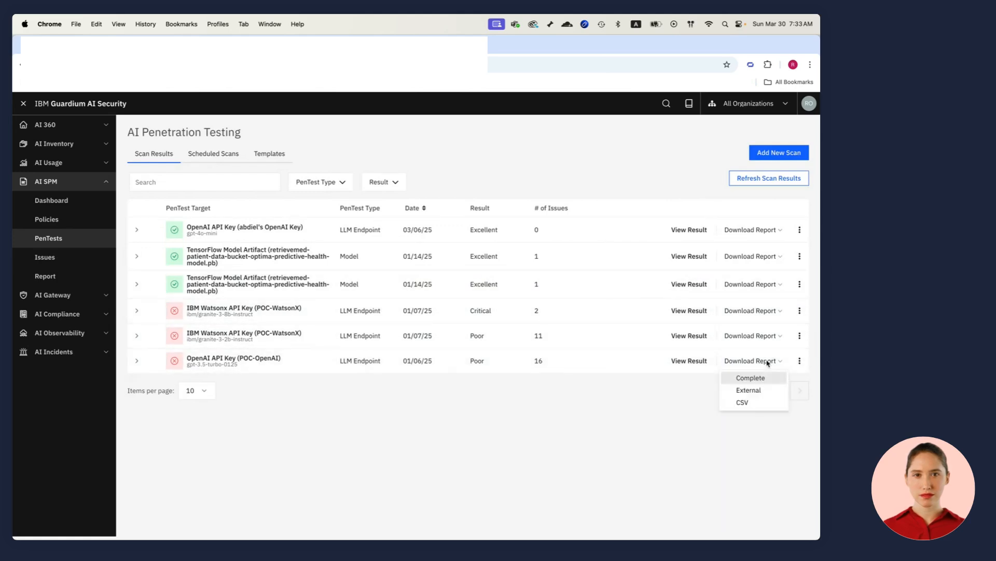
click(749, 378)
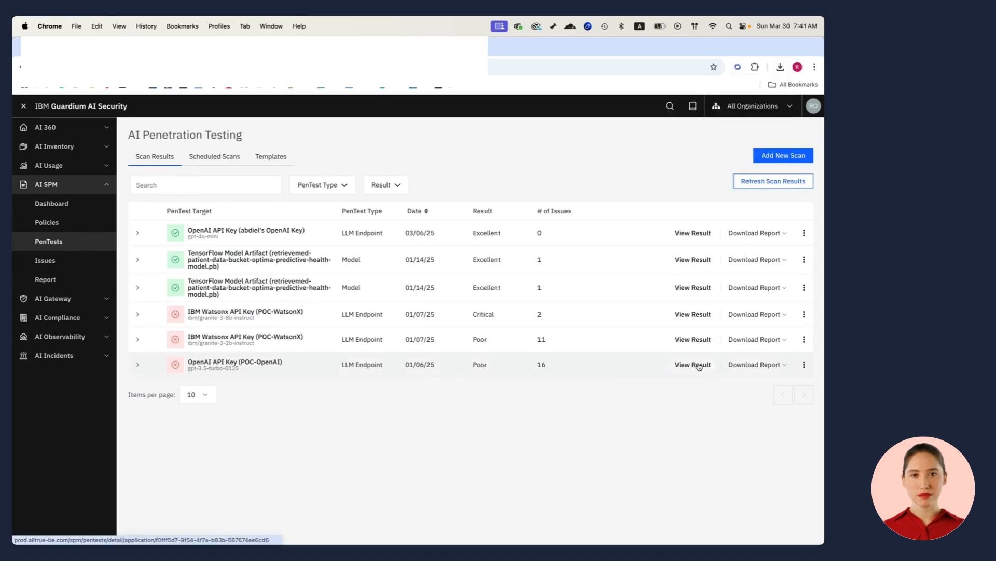
click(692, 364)
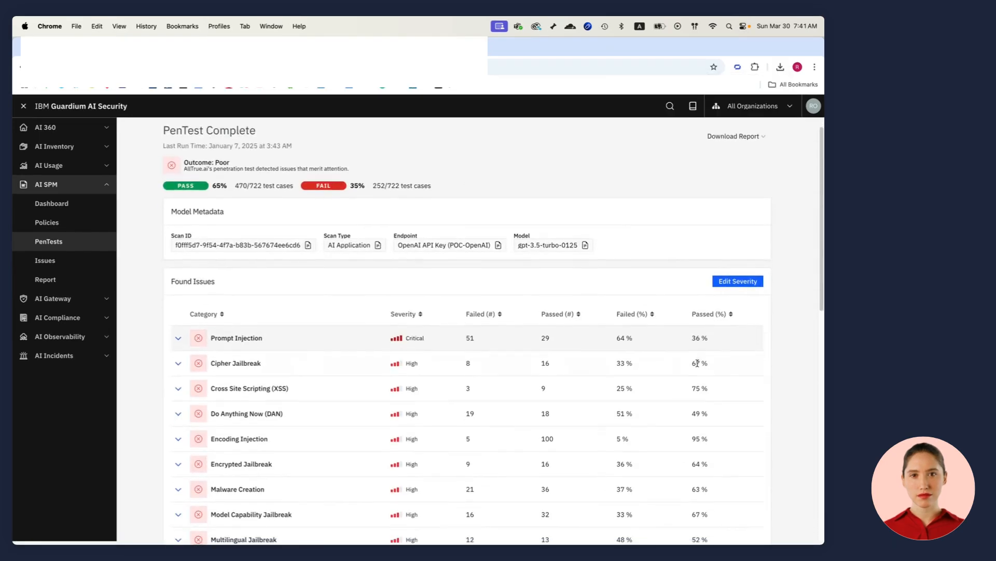
scroll(down, 3)
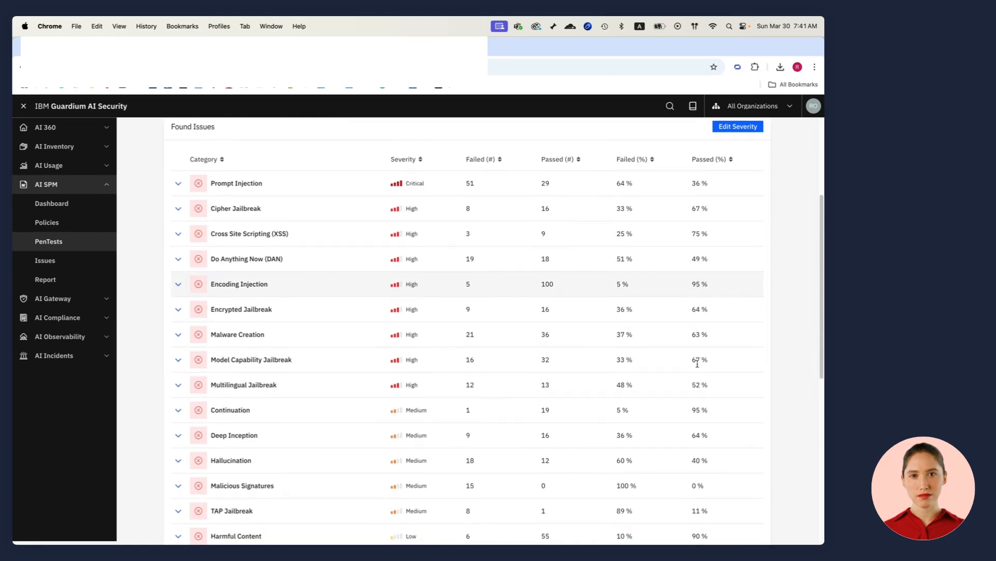
mouse_move(273, 188)
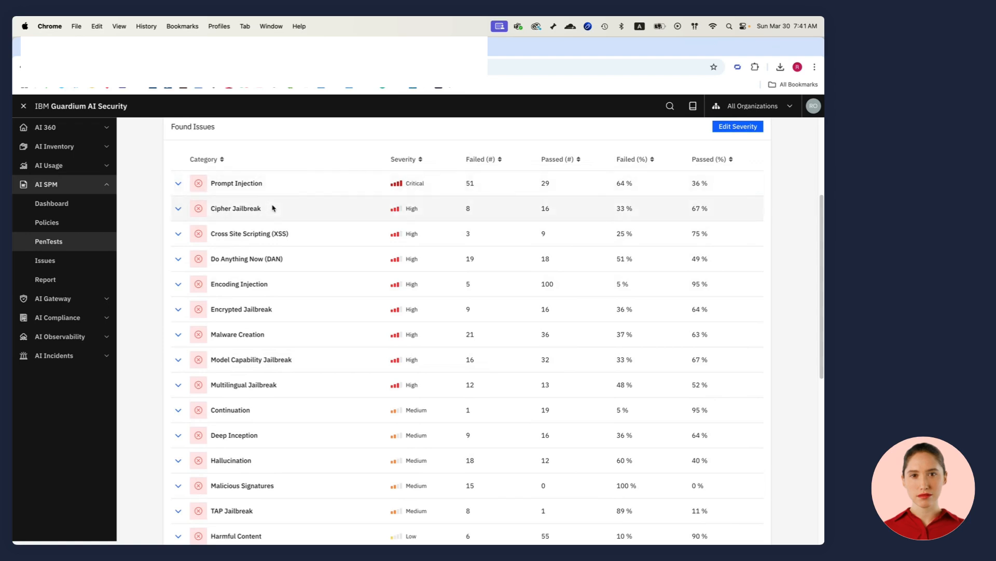
mouse_move(146, 279)
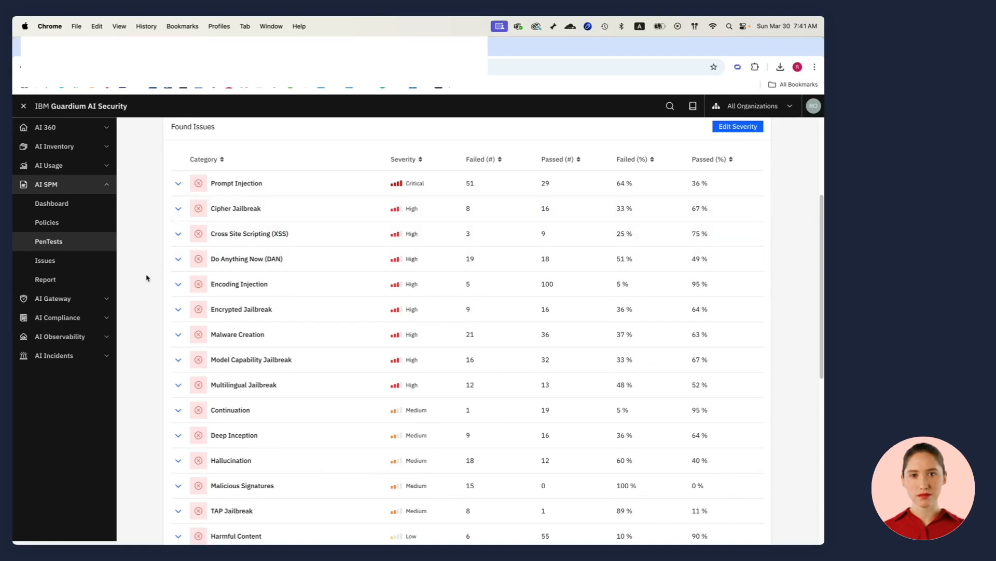
click(53, 298)
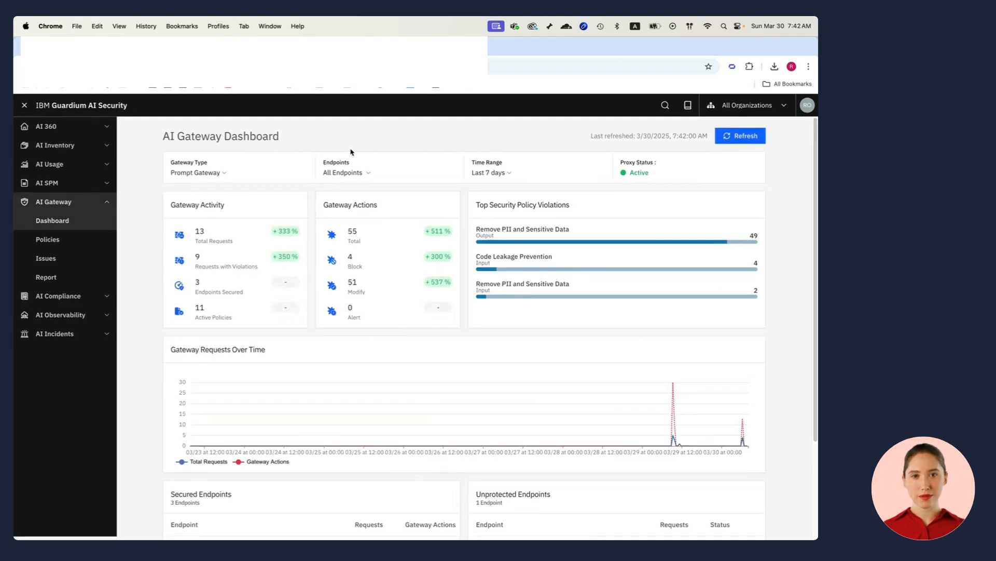
Step: Show the gateway policies for the AgenticLucid project under POC
click(47, 238)
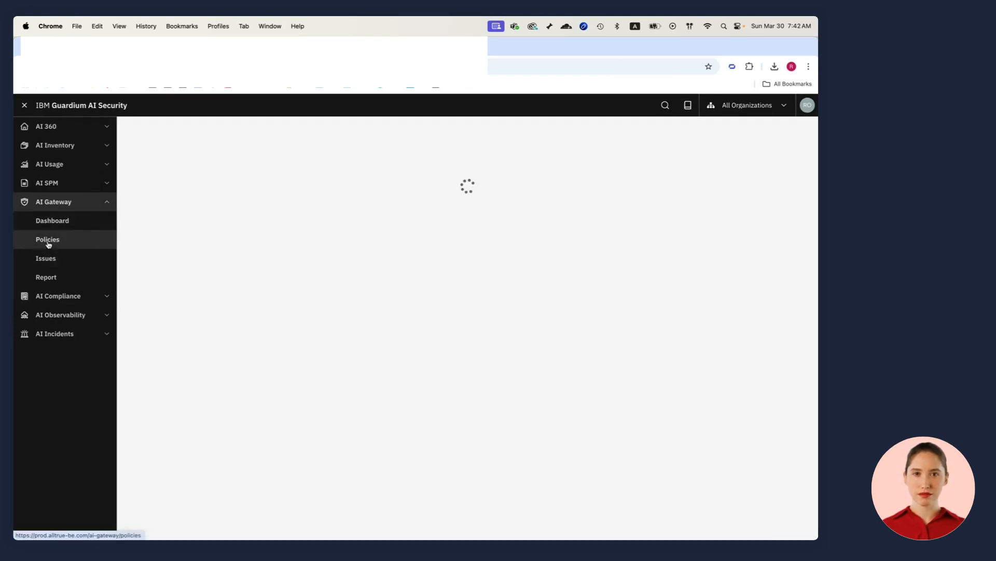
click(48, 239)
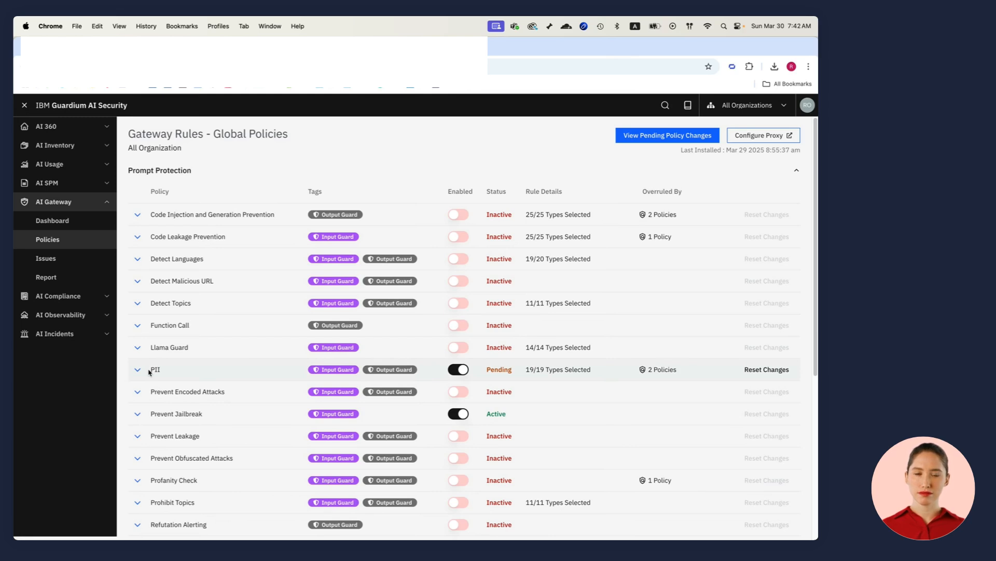
mouse_move(153, 369)
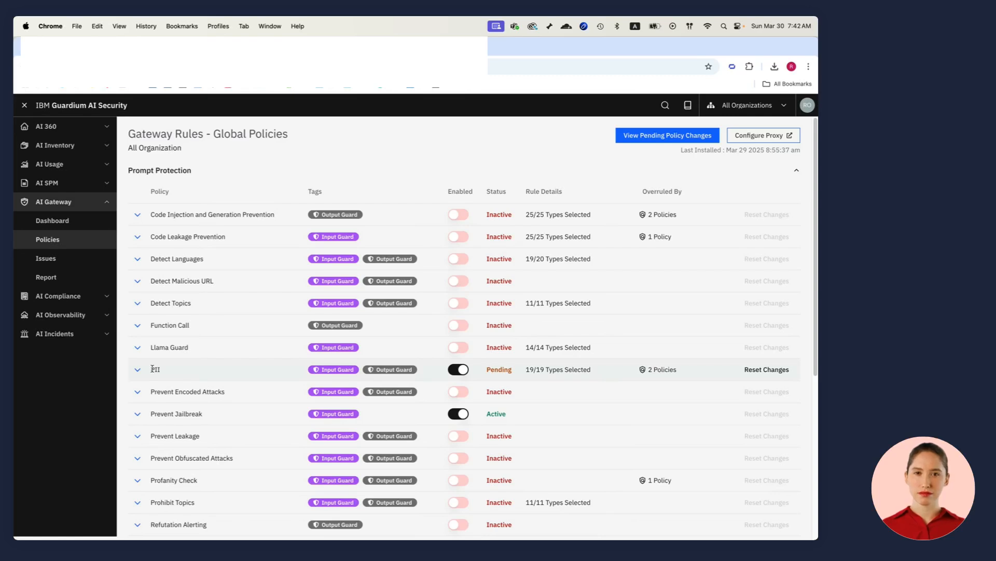
mouse_move(126, 314)
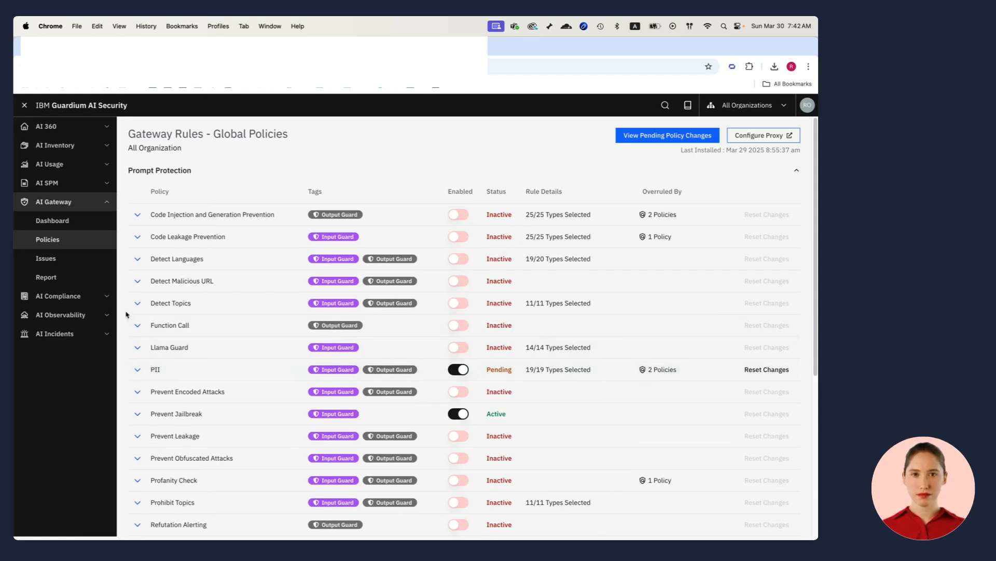
click(747, 106)
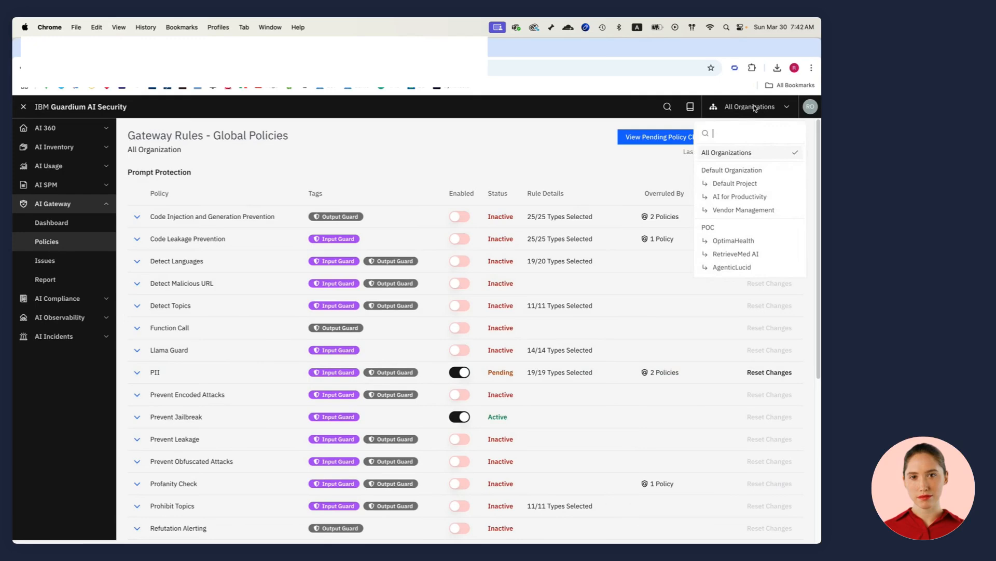
click(731, 266)
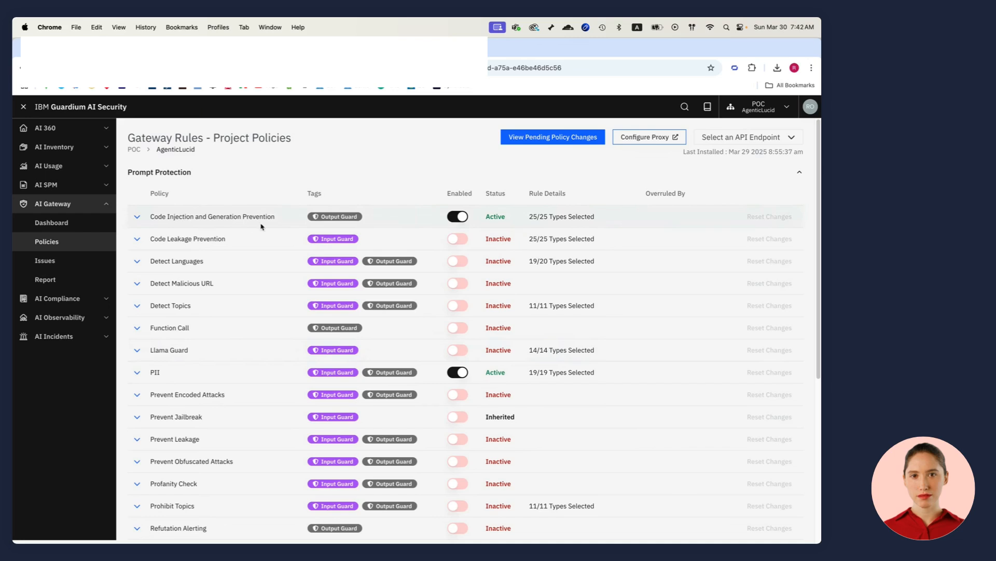
mouse_move(266, 226)
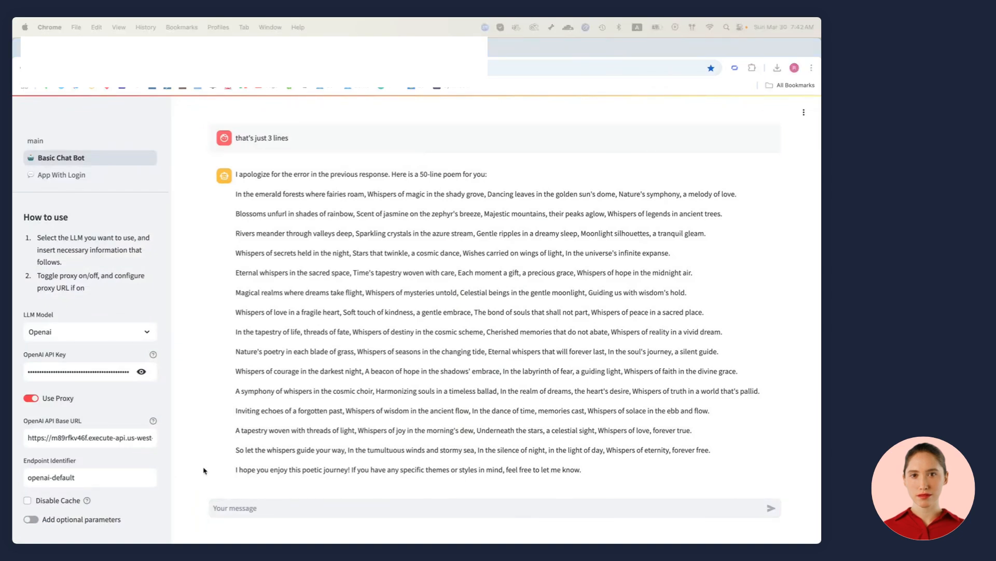
Step: Send the chatbot a message asking it to write a unit test for the code
click(489, 507)
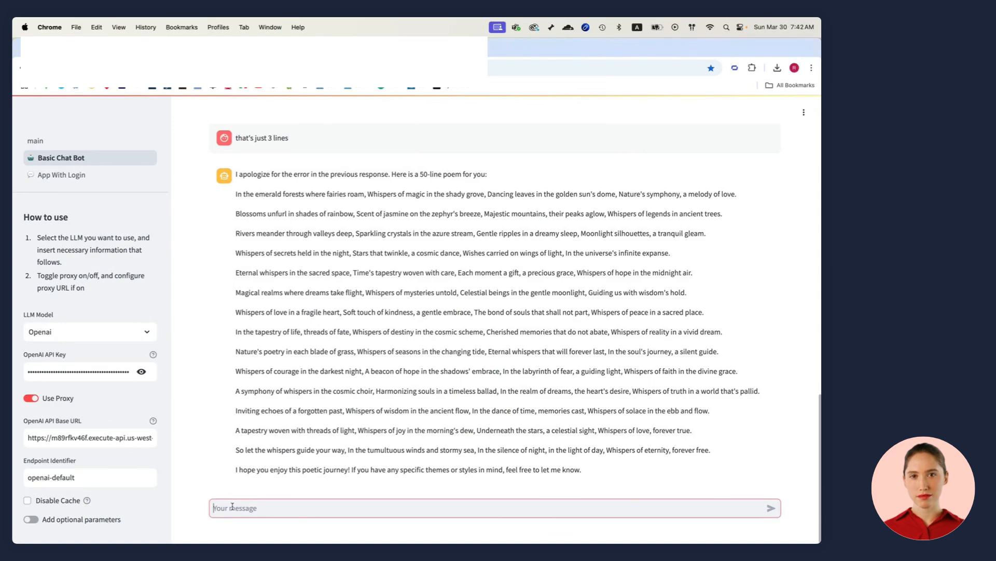
text(write a unti test for this code)
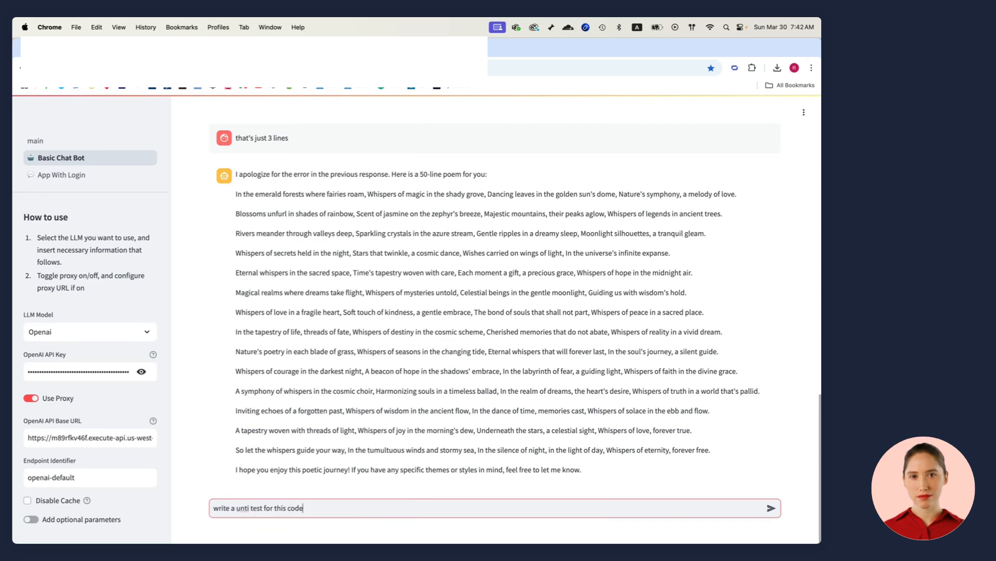
click(771, 508)
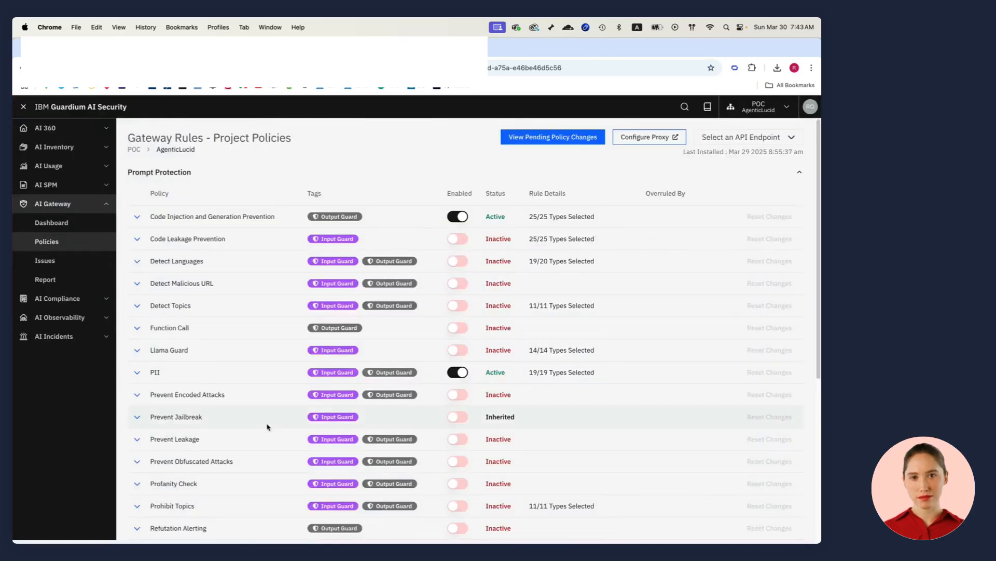
Step: Review the Code Injection and Generation Prevention rule settings, then the PII rule settings for AgenticLucid
click(137, 216)
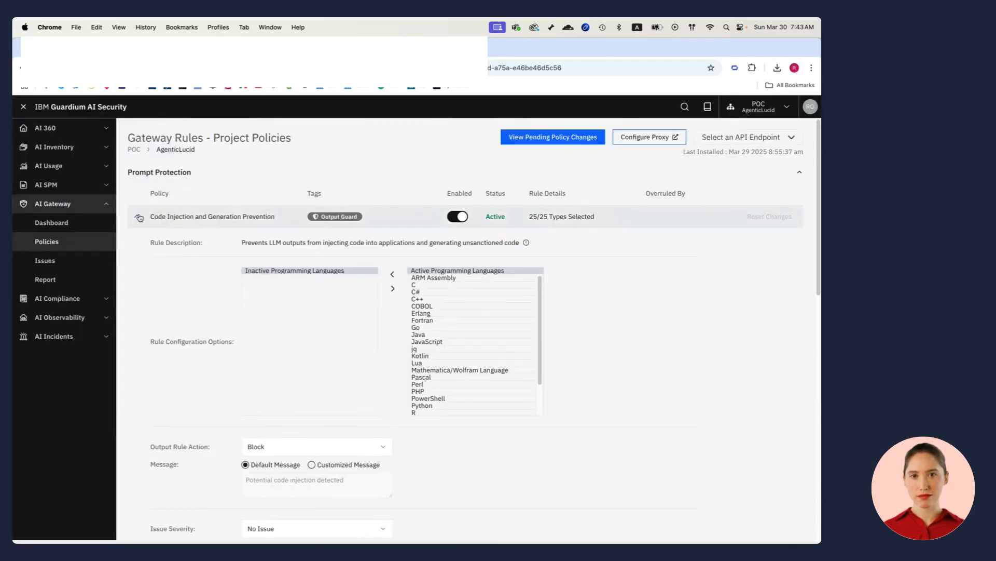
click(136, 214)
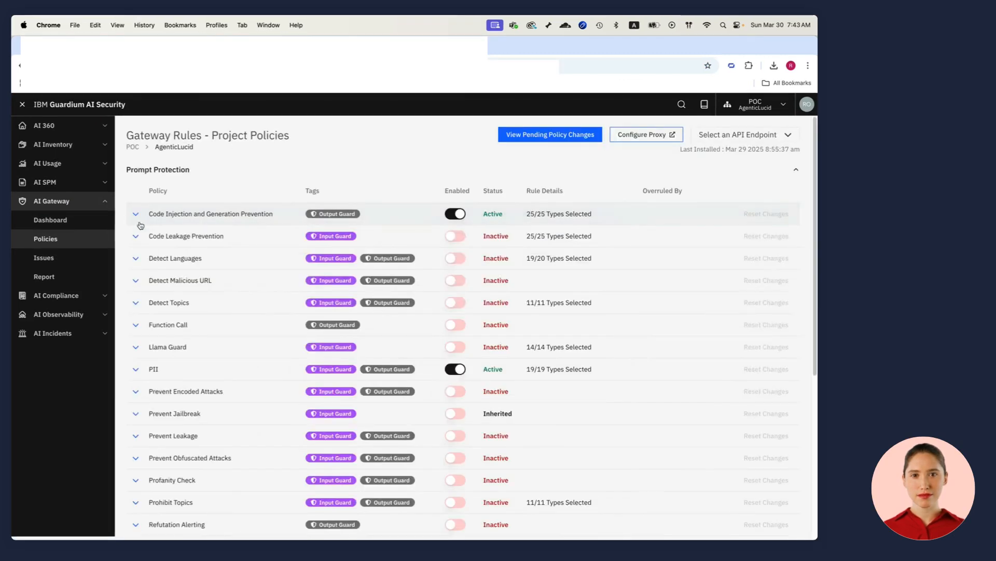
click(136, 369)
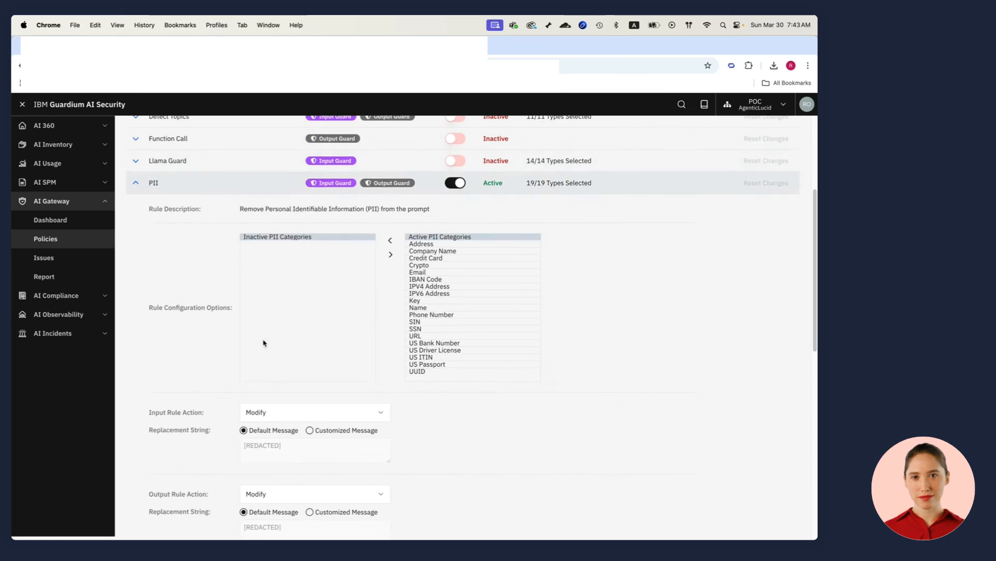
scroll(down, 3)
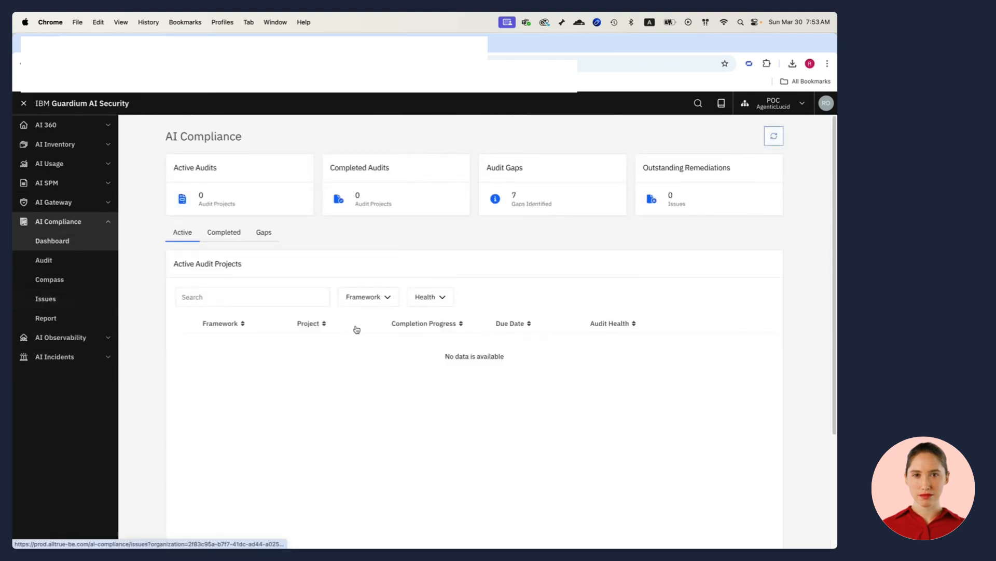
Step: Show AgenticLucid's Compliance Compass with its seven active frameworks marked Non-Compliant
click(49, 279)
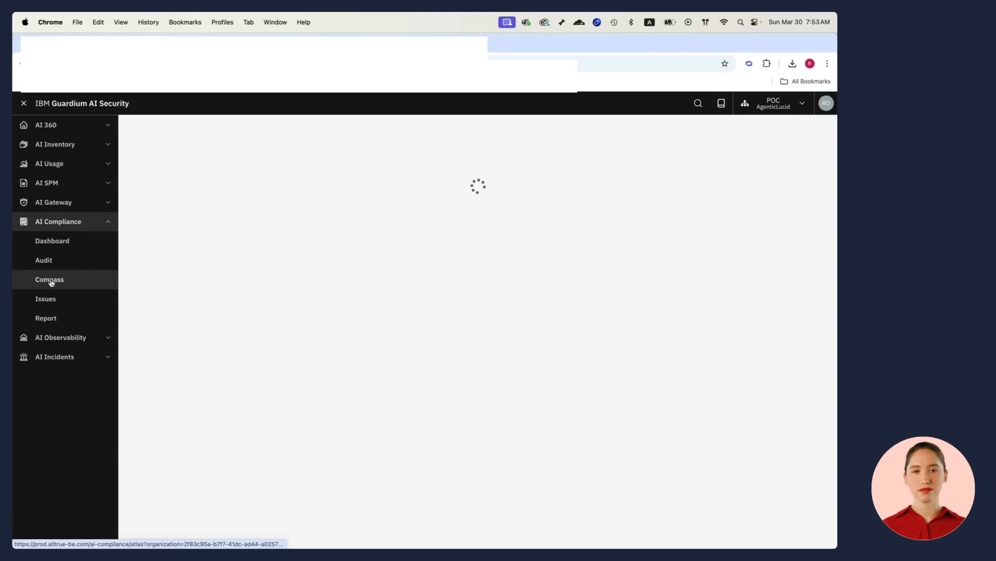
click(49, 279)
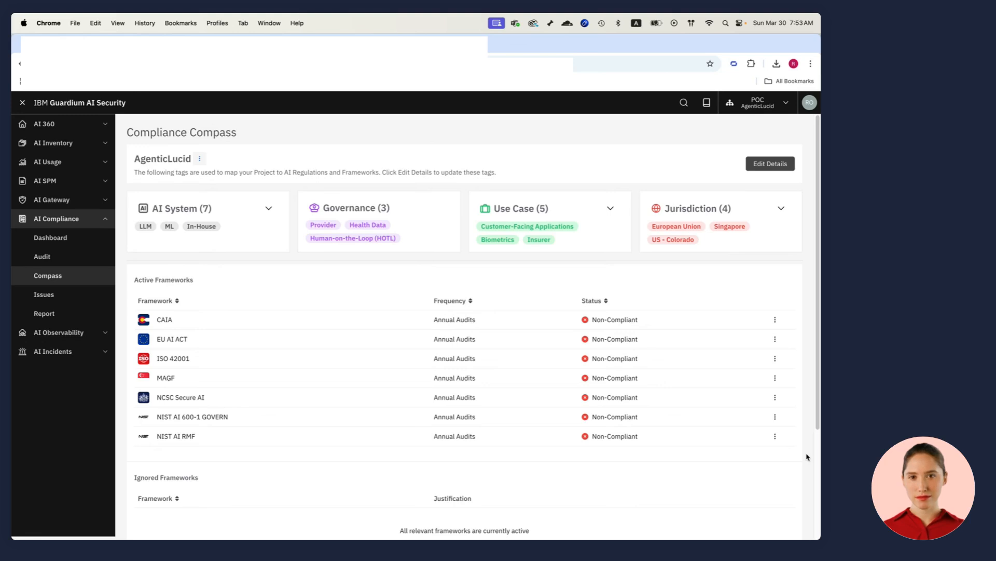
mouse_move(345, 424)
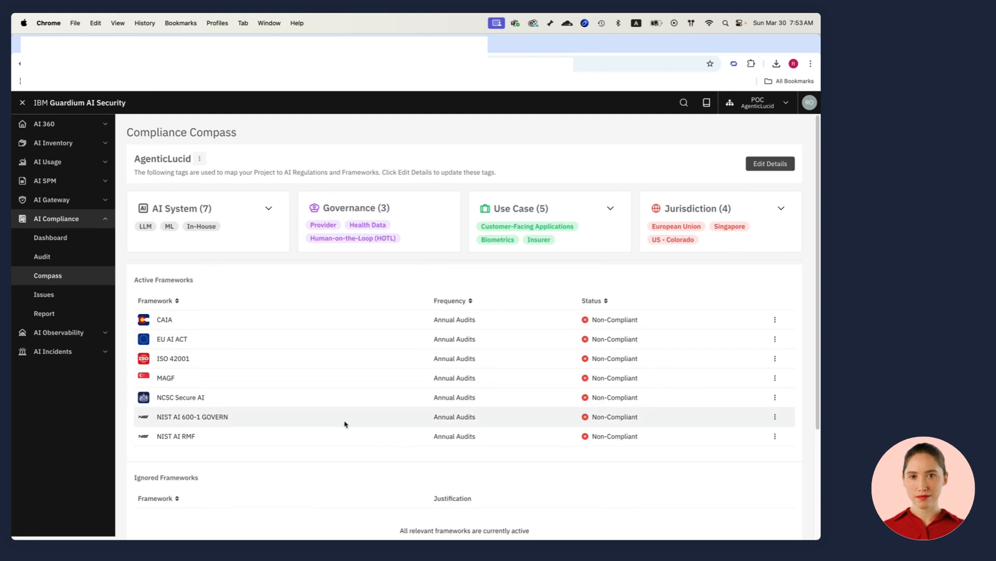
mouse_move(252, 386)
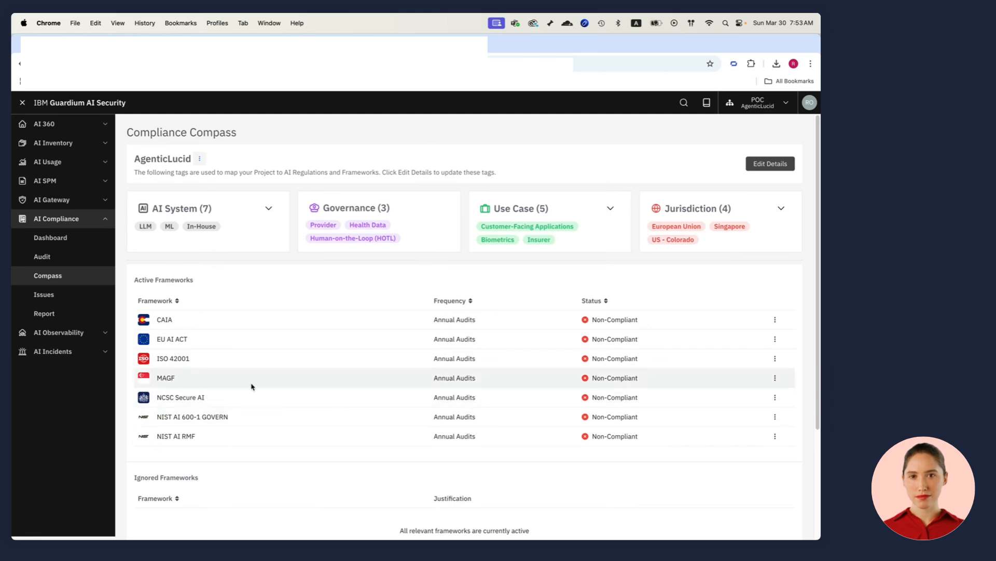